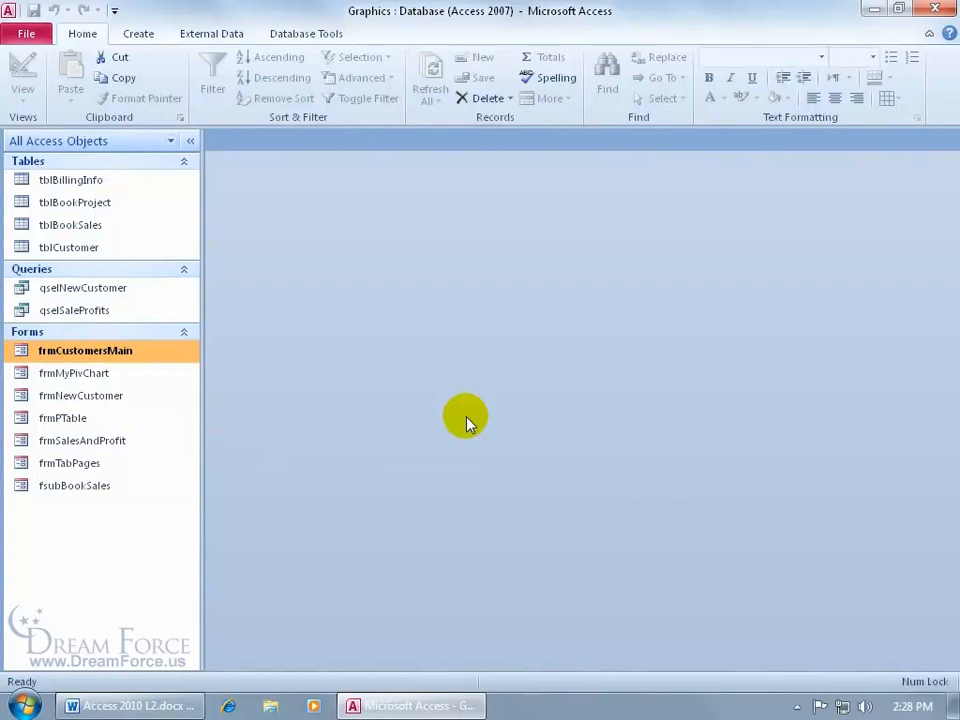
Step: Open frmCustomersMain from the Navigation Pane in Form view, showing customer Big G
{"action": "left_click", "coordinate": [76, 372]}
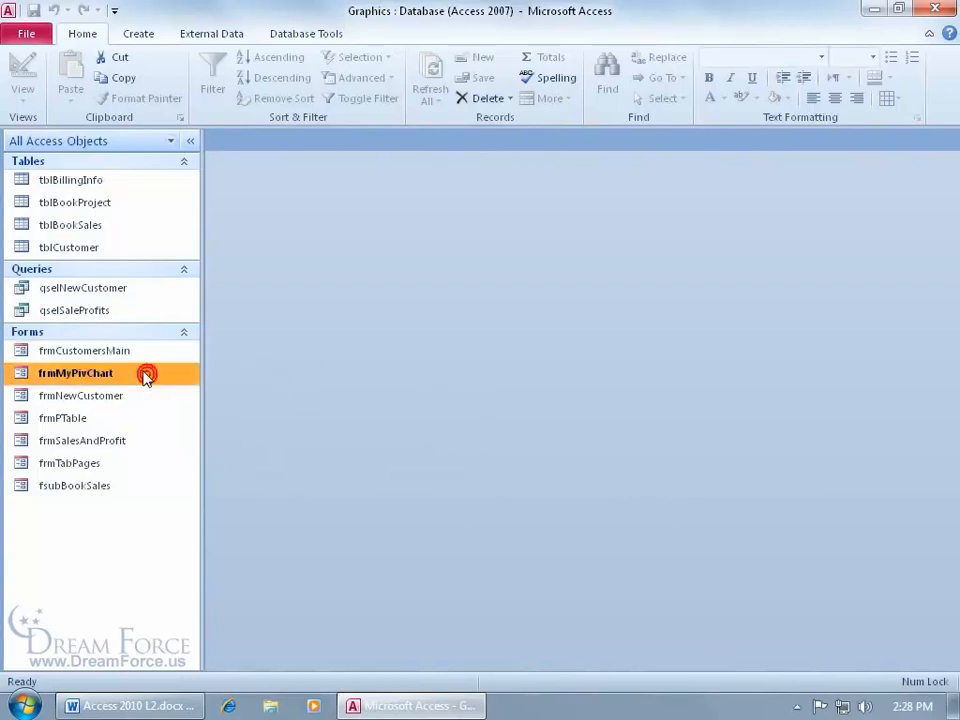
{"action": "left_click", "coordinate": [84, 350]}
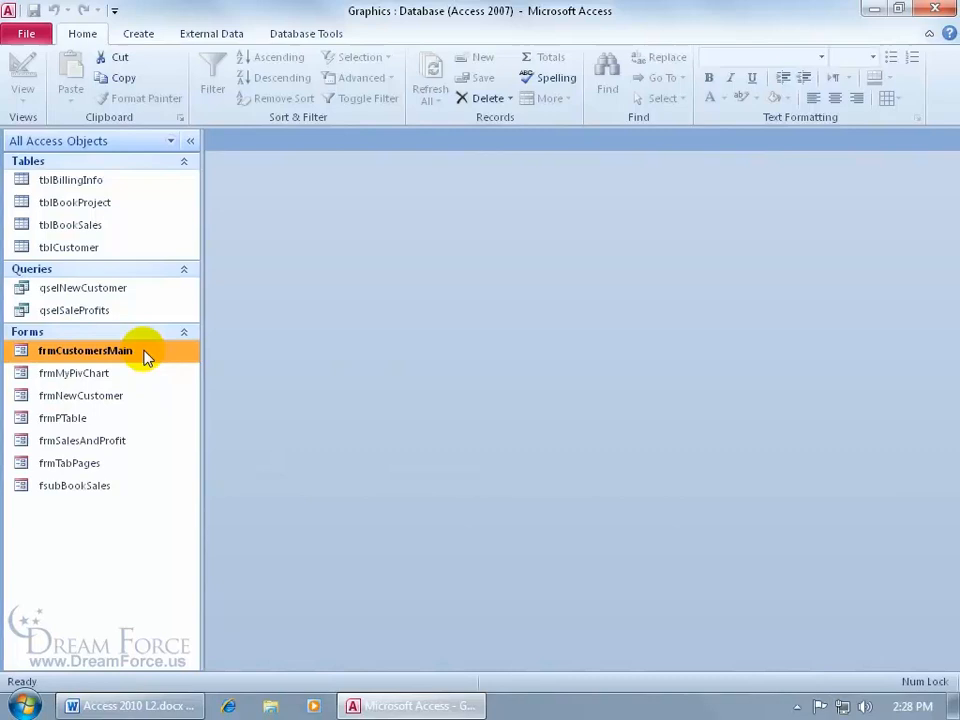
{"action": "double_click", "coordinate": [84, 350]}
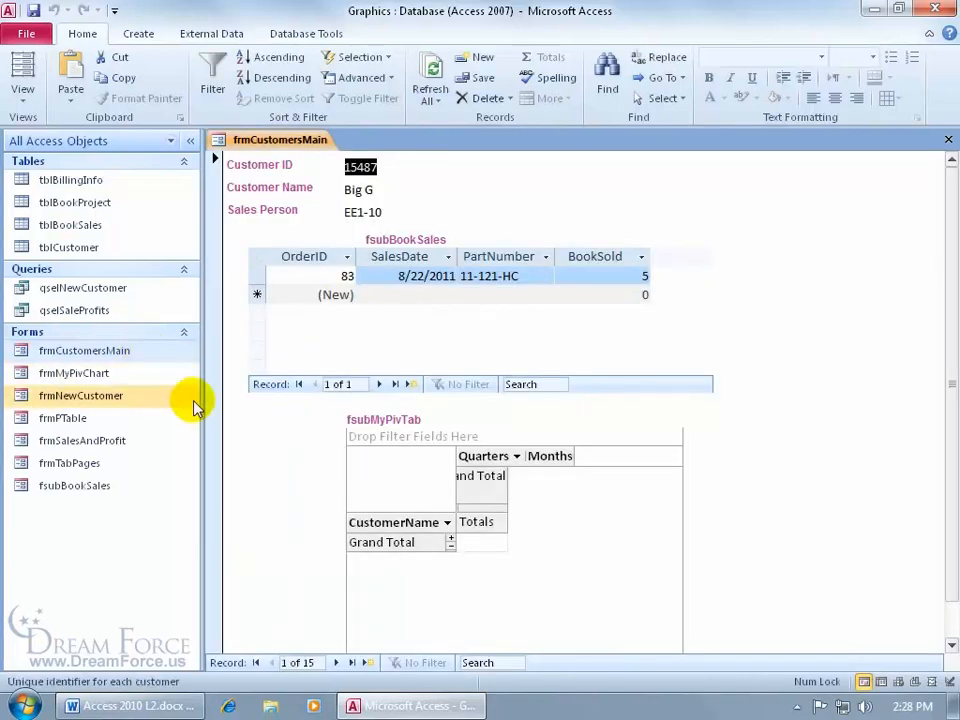
{"action": "mouse_move", "coordinate": [360, 356]}
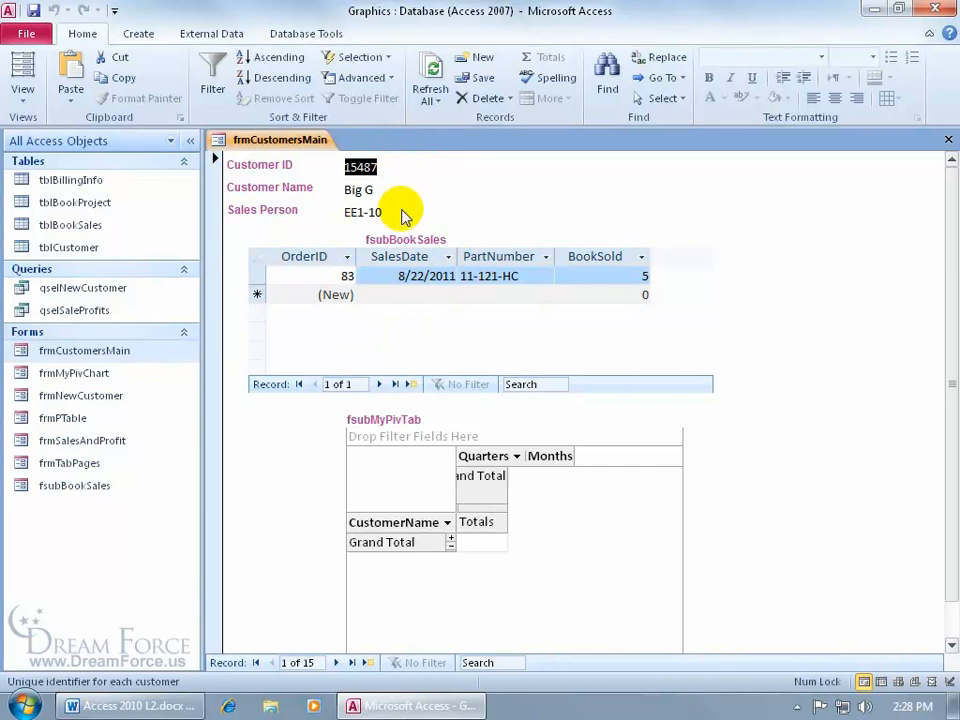
{"action": "mouse_move", "coordinate": [432, 220]}
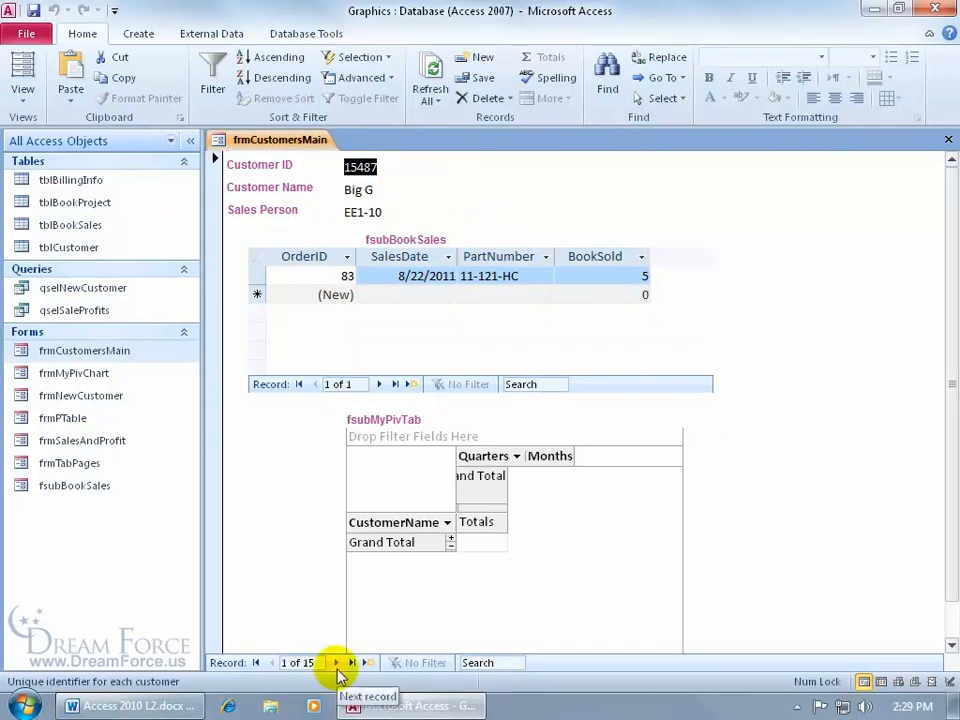
{"action": "mouse_move", "coordinate": [464, 188]}
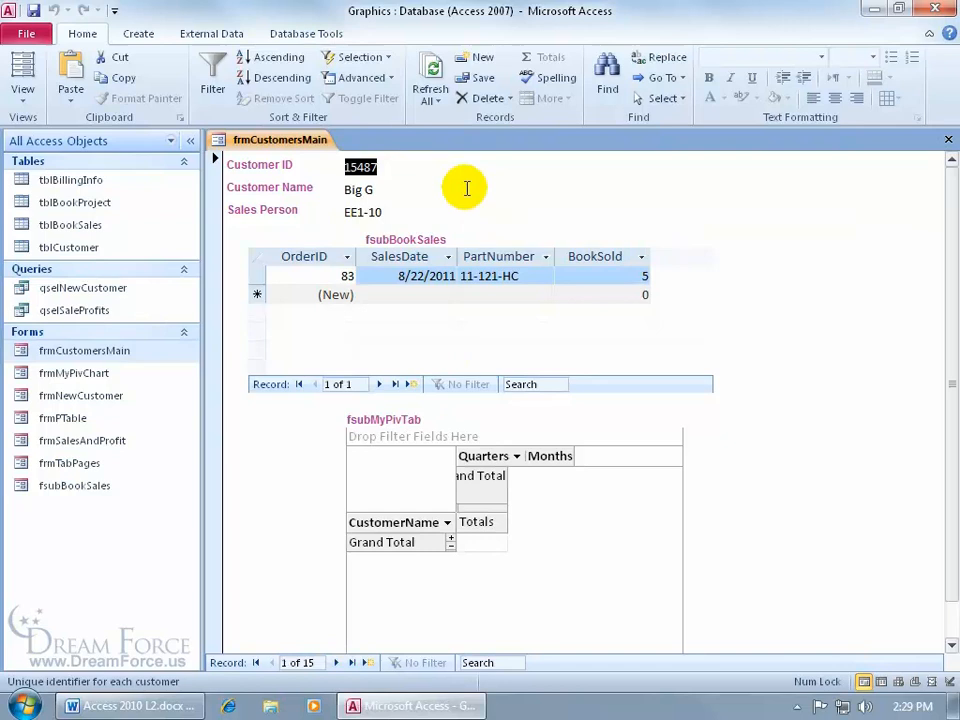
{"action": "mouse_move", "coordinate": [508, 330]}
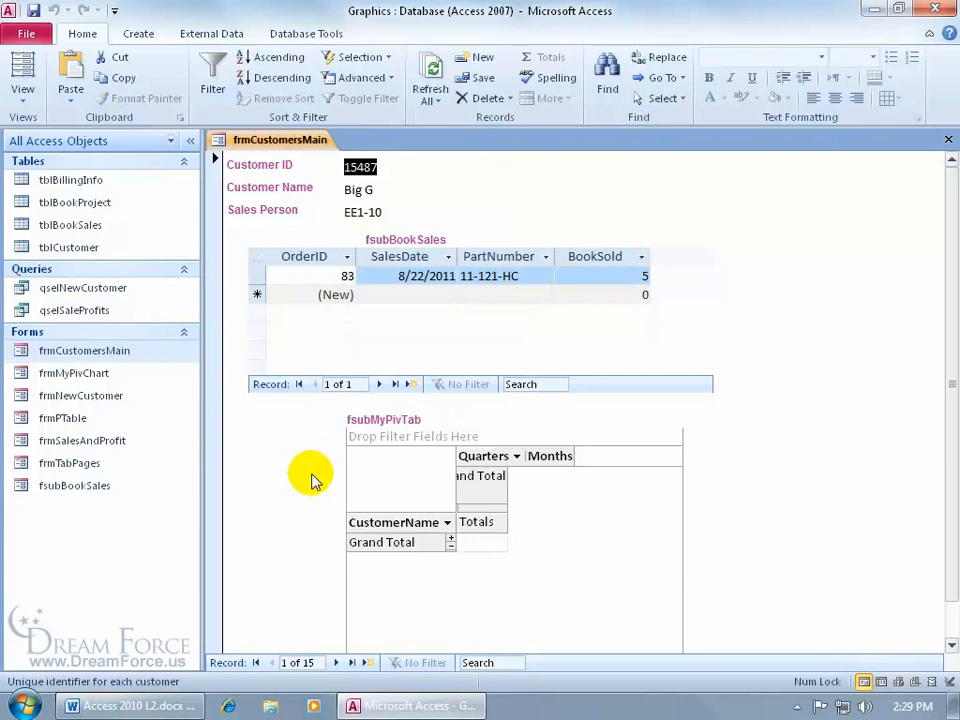
{"action": "mouse_move", "coordinate": [312, 504]}
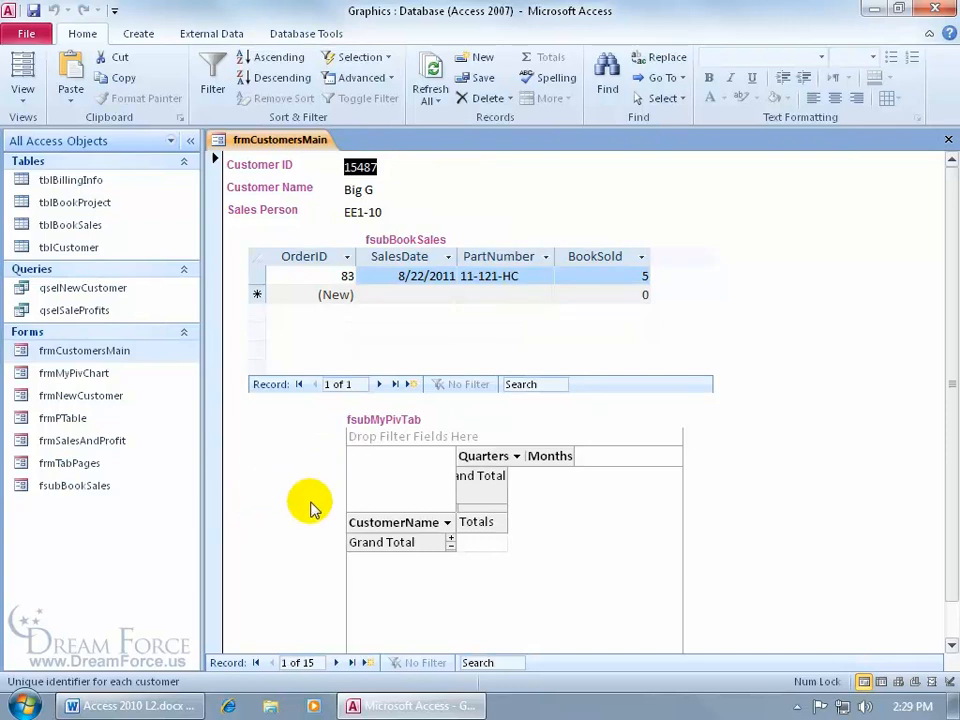
{"action": "mouse_move", "coordinate": [284, 464]}
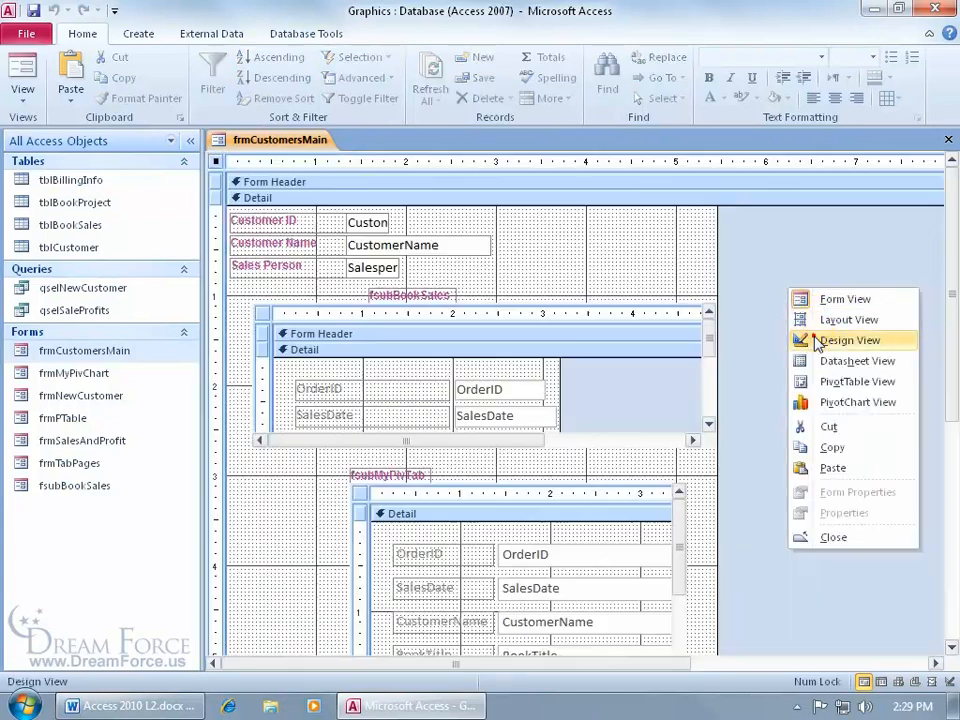
Step: Switch frmCustomersMain to Design view
{"action": "left_click", "coordinate": [848, 340]}
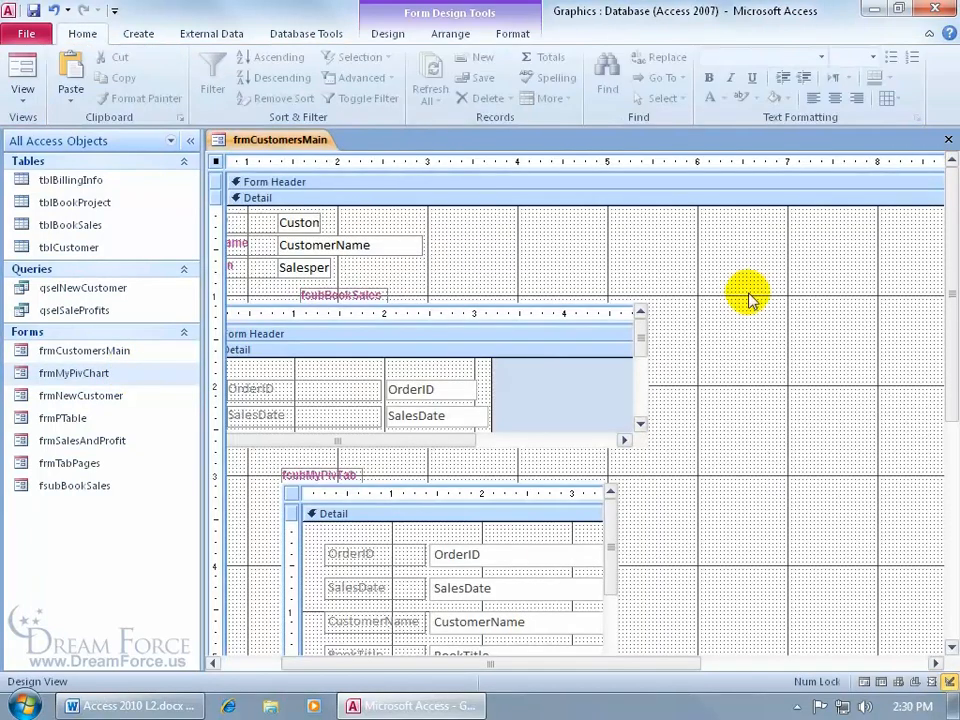
{"action": "mouse_move", "coordinate": [818, 378]}
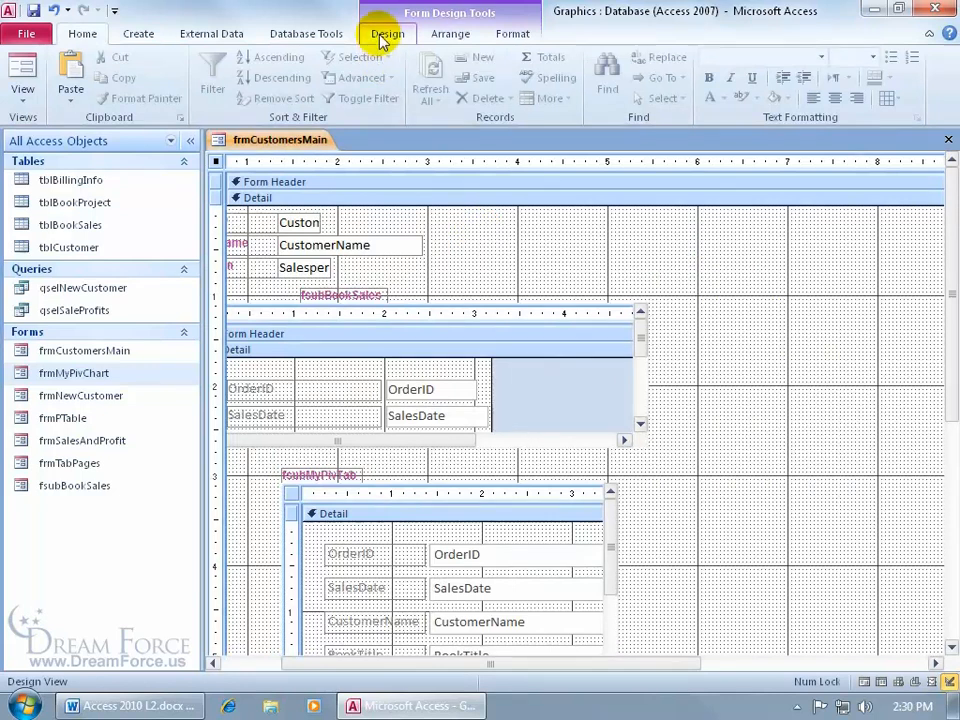
Step: Show the form design Controls gallery to add a subform
{"action": "left_click", "coordinate": [388, 32]}
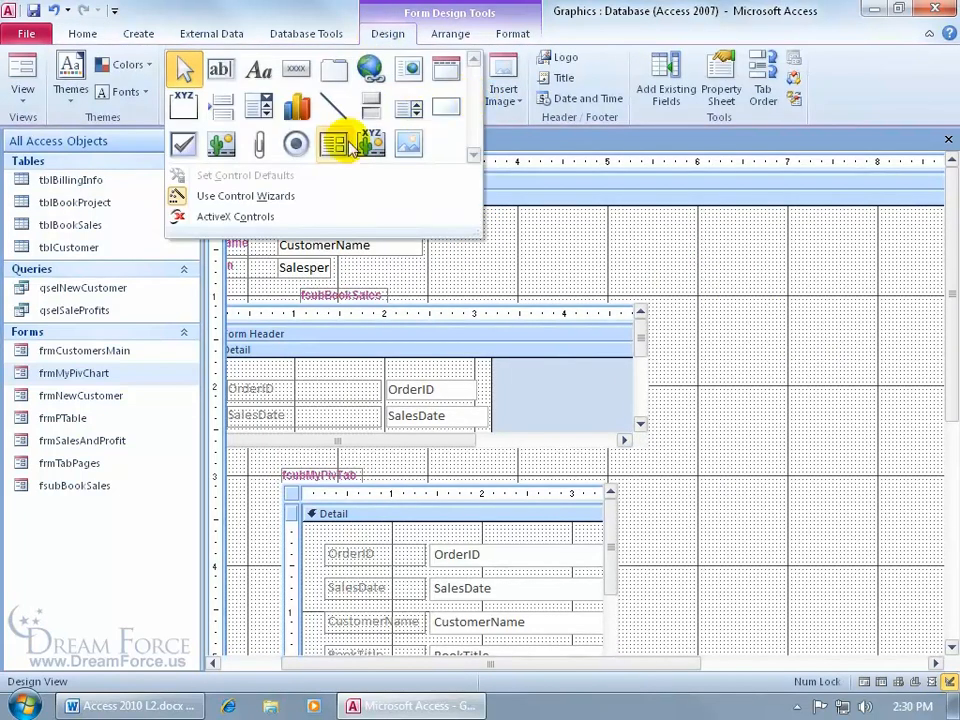
{"action": "mouse_move", "coordinate": [332, 144]}
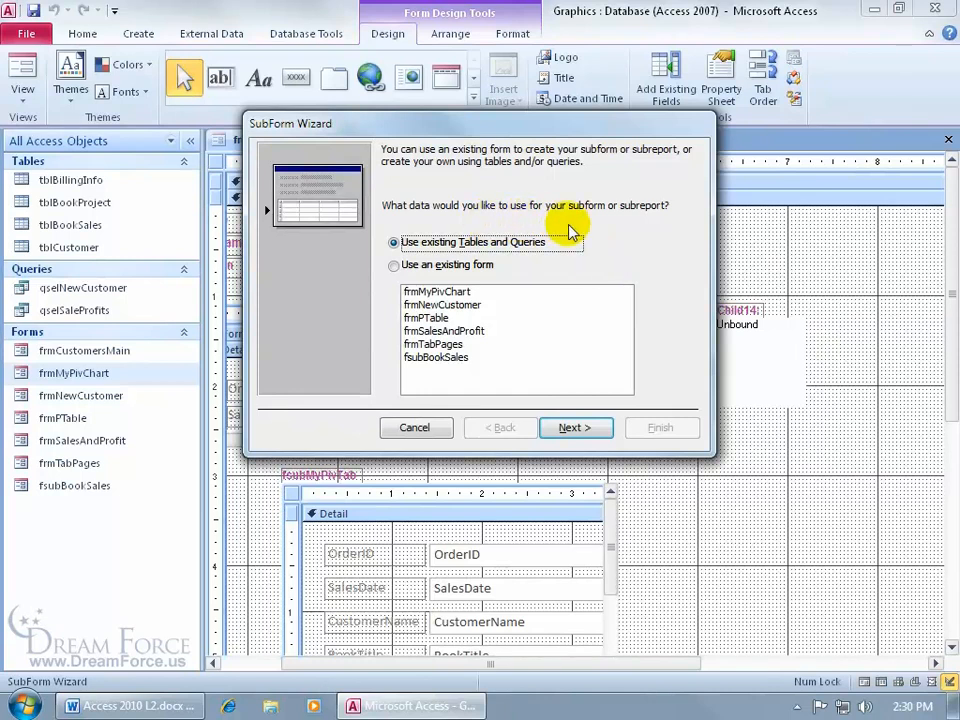
Step: Base the new subform on the existing form frmMyPivChart in the SubForm Wizard
{"action": "left_click", "coordinate": [394, 264]}
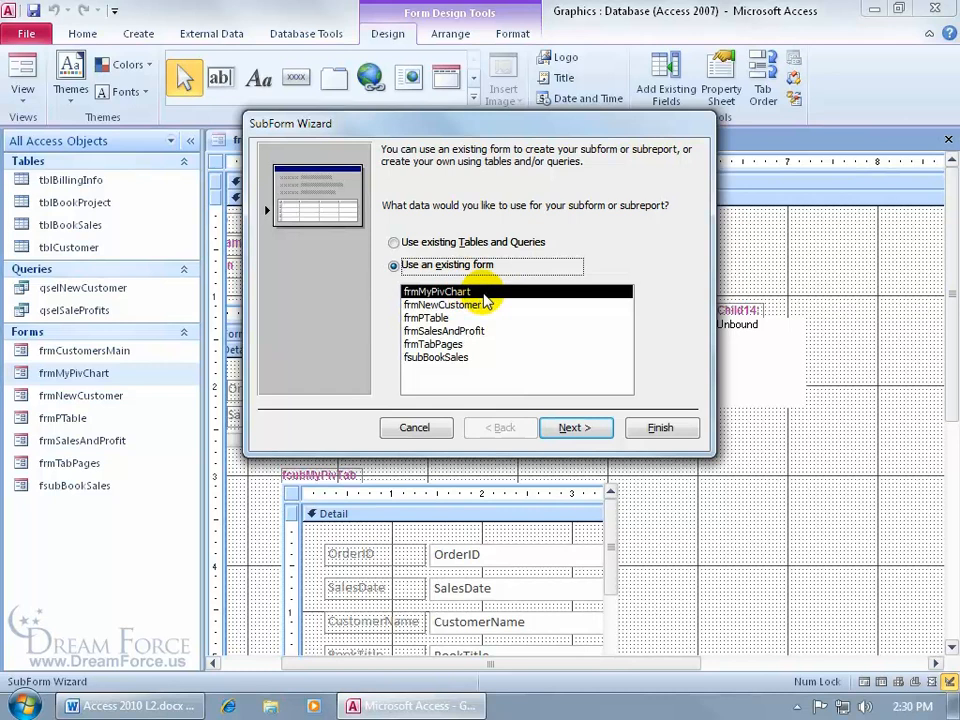
{"action": "left_click", "coordinate": [576, 428]}
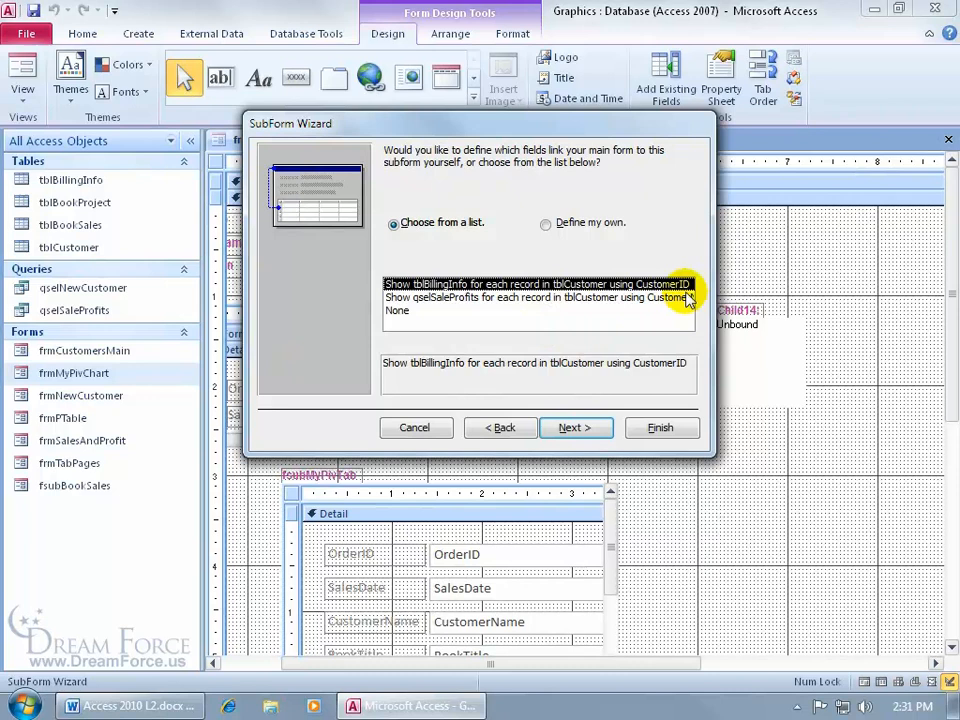
{"action": "mouse_move", "coordinate": [582, 316]}
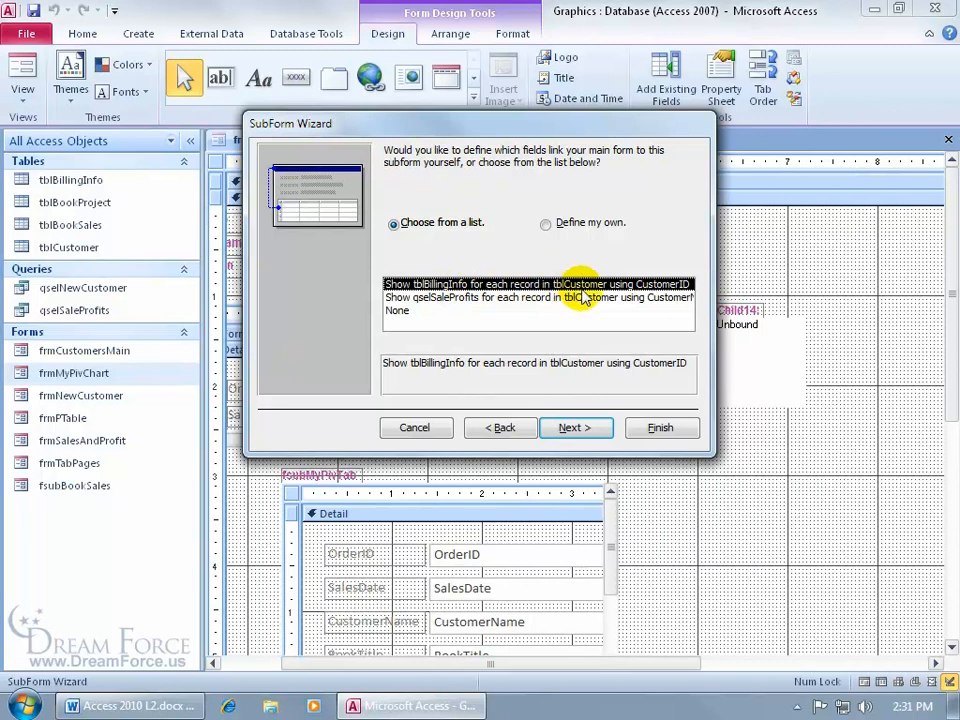
{"action": "mouse_move", "coordinate": [678, 292]}
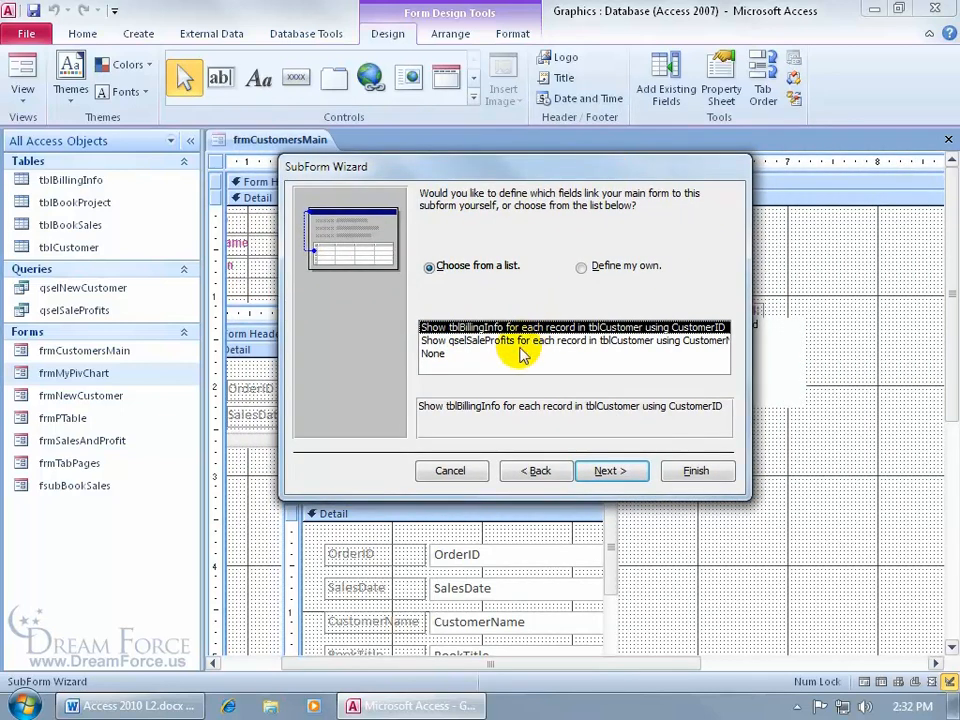
{"action": "mouse_move", "coordinate": [144, 378]}
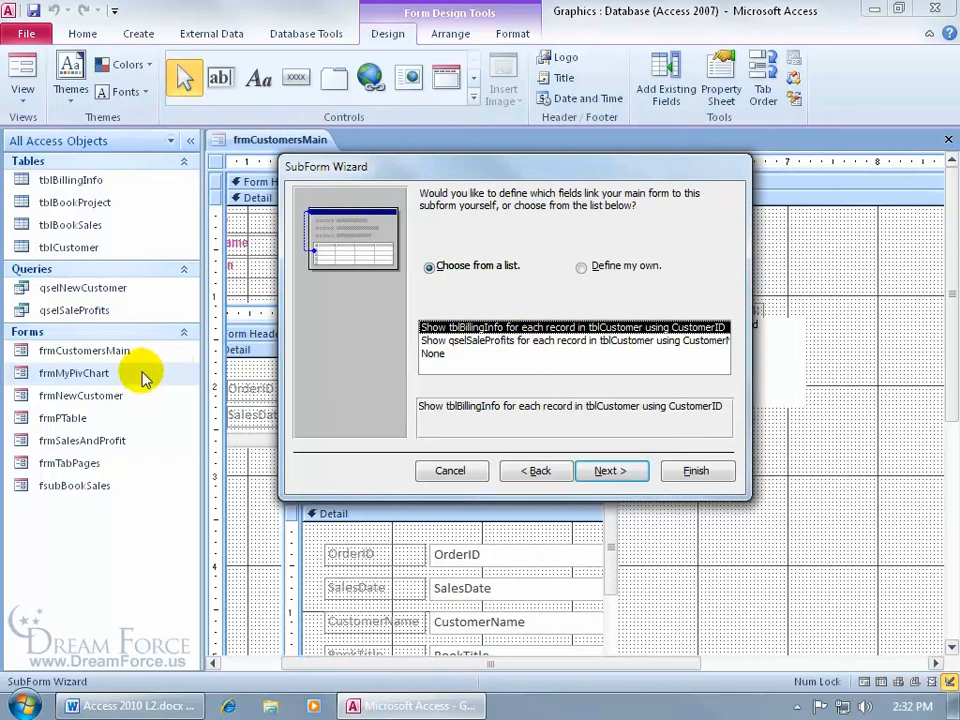
{"action": "mouse_move", "coordinate": [144, 318]}
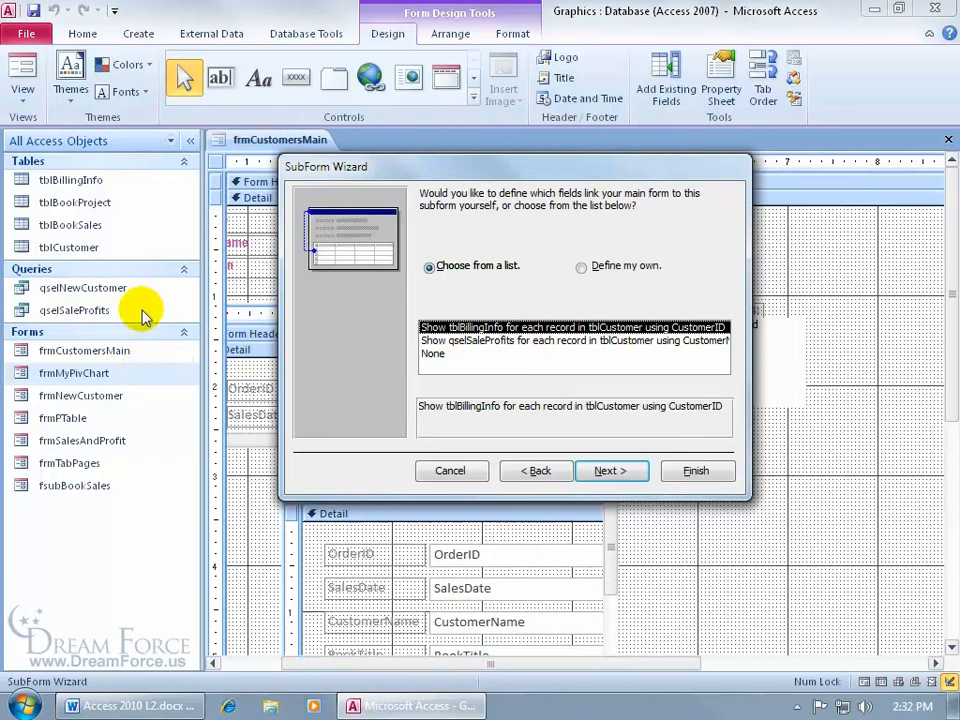
Step: Choose the link 'Show qselSaleProfits for each record in tblCustomer using CustomerName'
{"action": "left_click", "coordinate": [504, 340]}
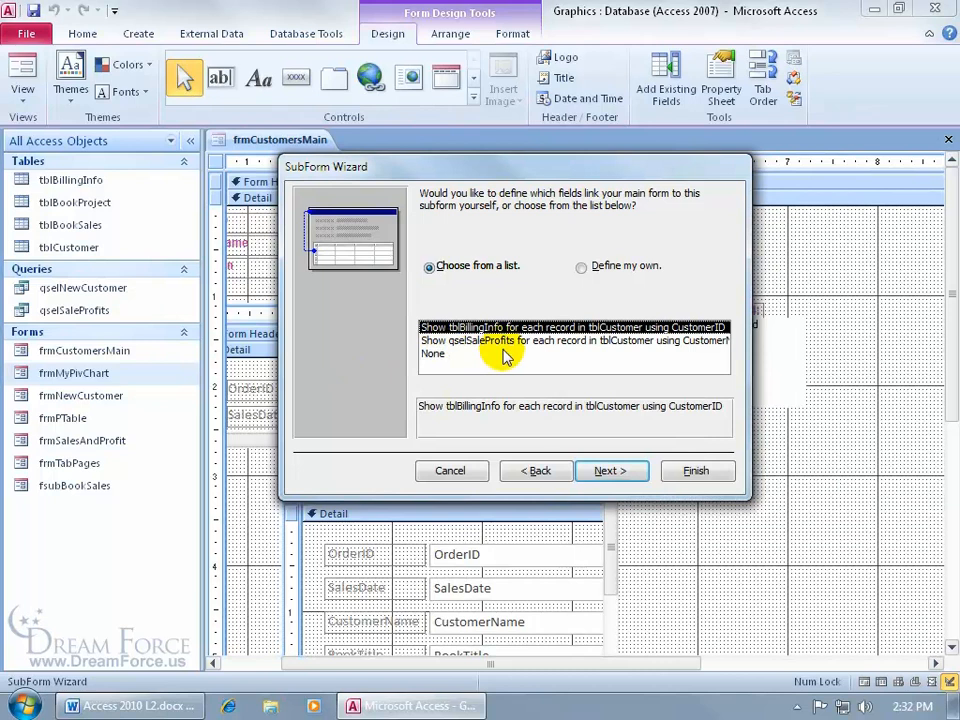
{"action": "mouse_move", "coordinate": [648, 360]}
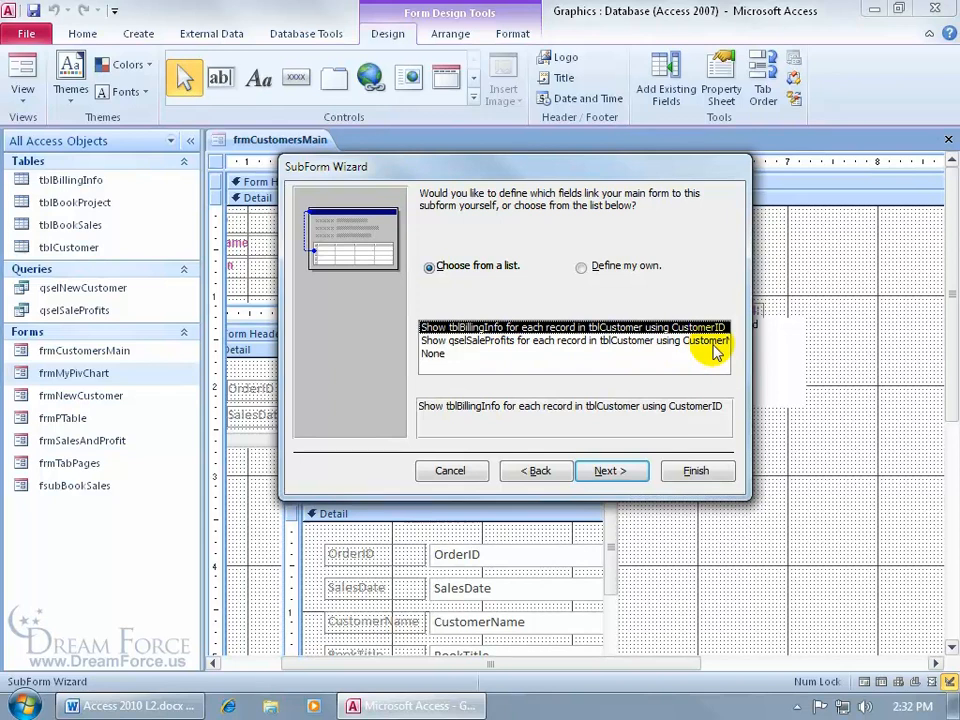
{"action": "left_click", "coordinate": [576, 340]}
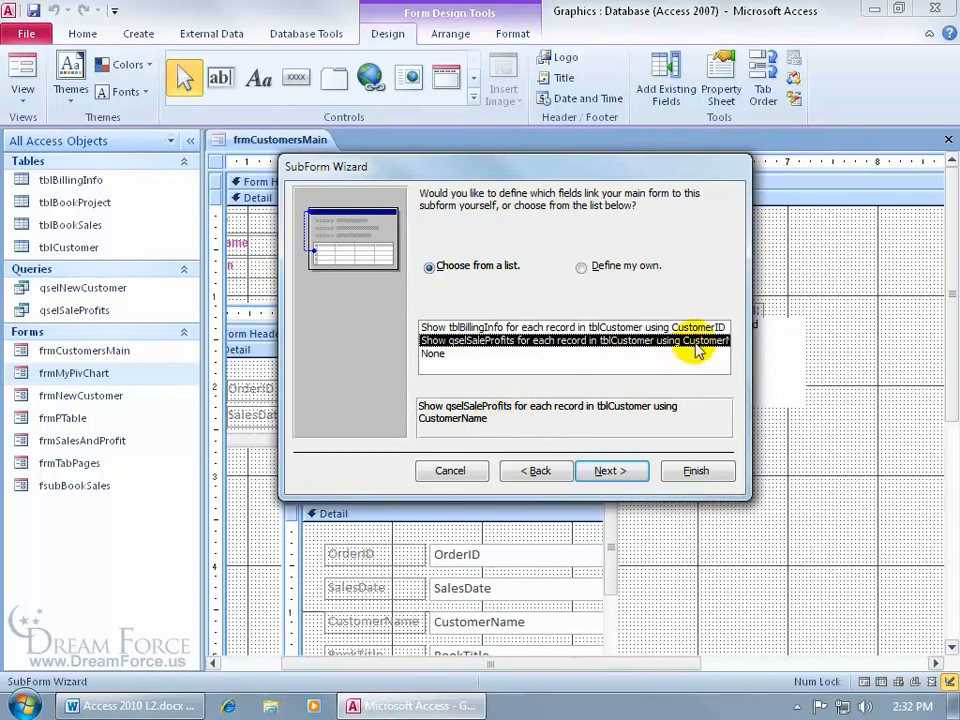
{"action": "mouse_move", "coordinate": [584, 270]}
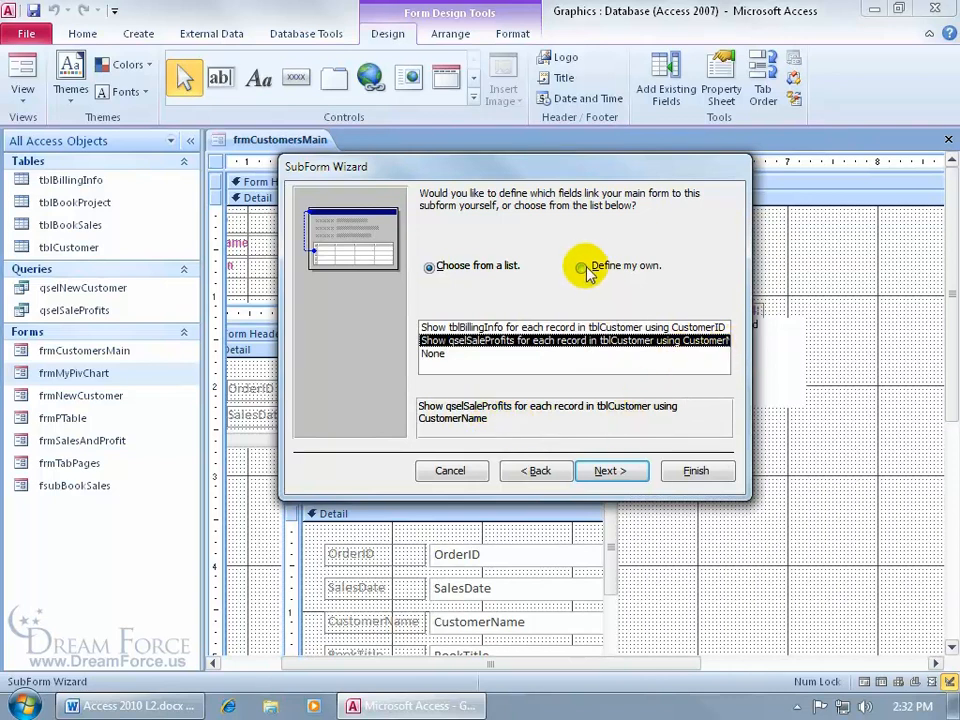
Step: Define the link manually with CustomerName as both the main form and subform field
{"action": "left_click", "coordinate": [580, 266]}
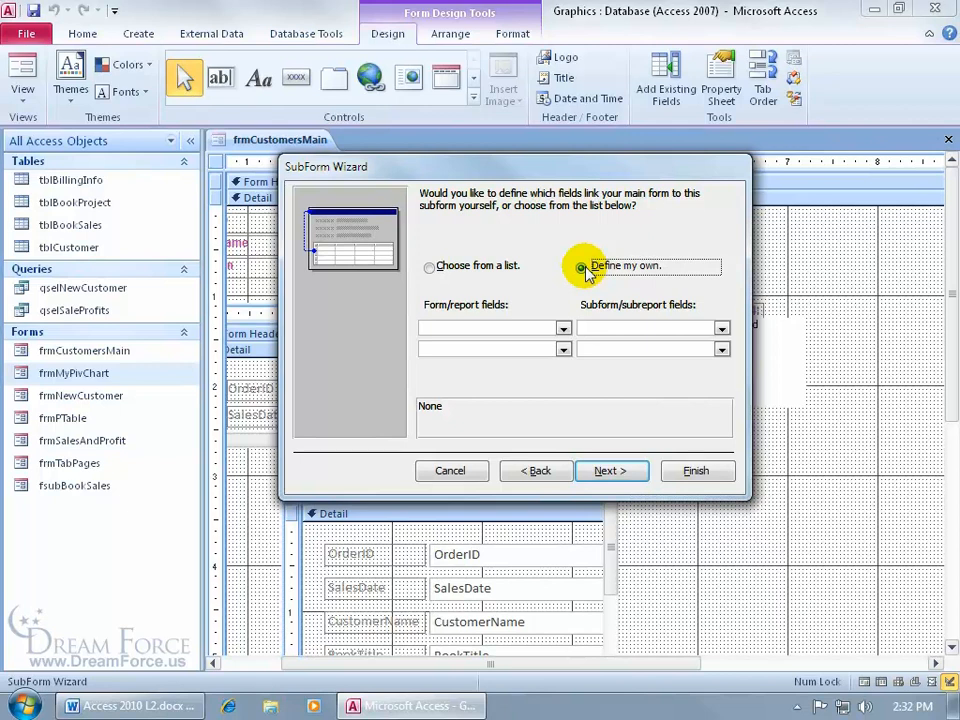
{"action": "left_click", "coordinate": [580, 266]}
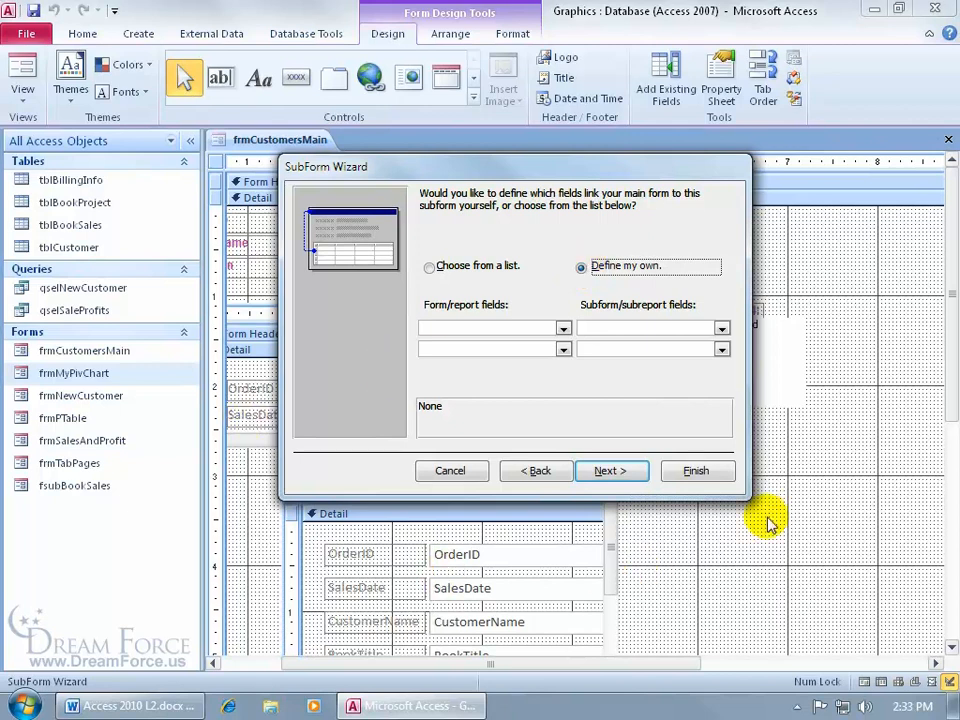
{"action": "mouse_move", "coordinate": [504, 308]}
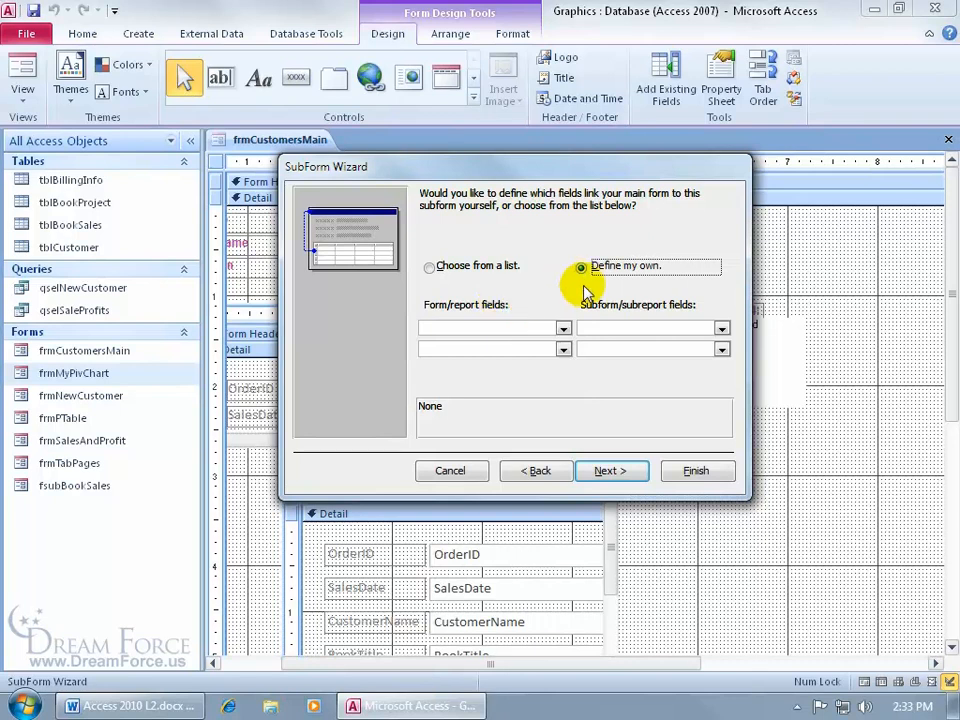
{"action": "left_click", "coordinate": [580, 266]}
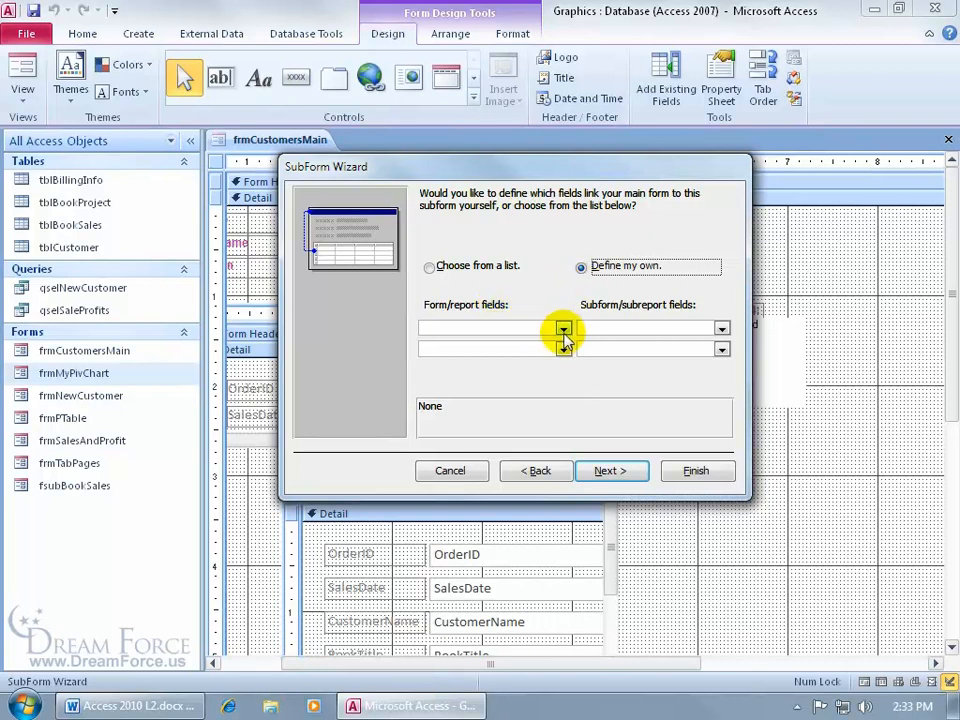
{"action": "left_click", "coordinate": [564, 328]}
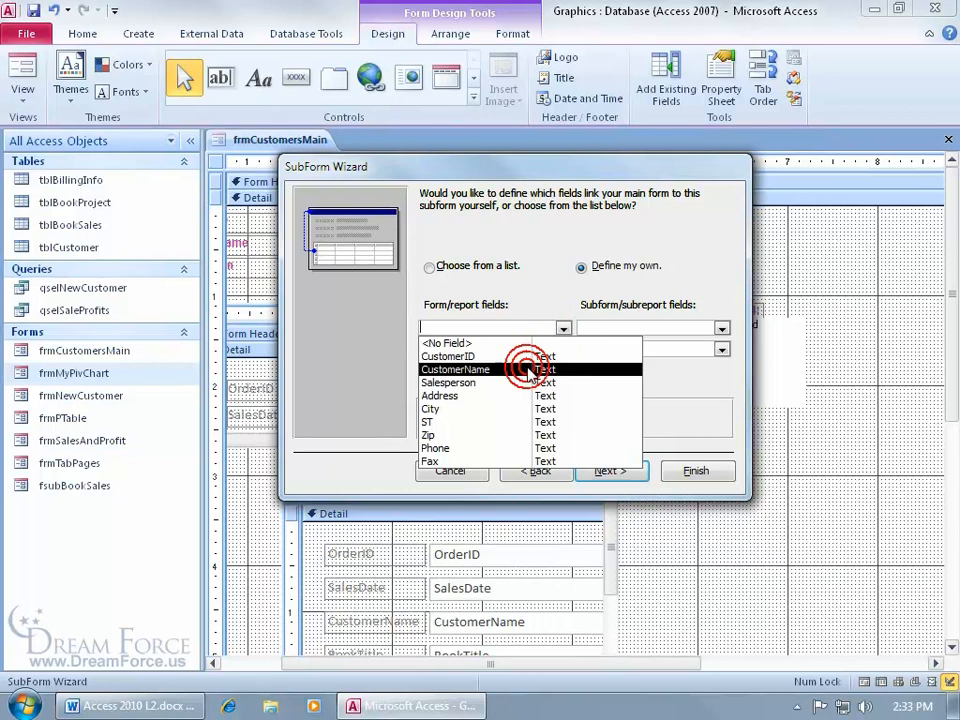
{"action": "left_click", "coordinate": [456, 368]}
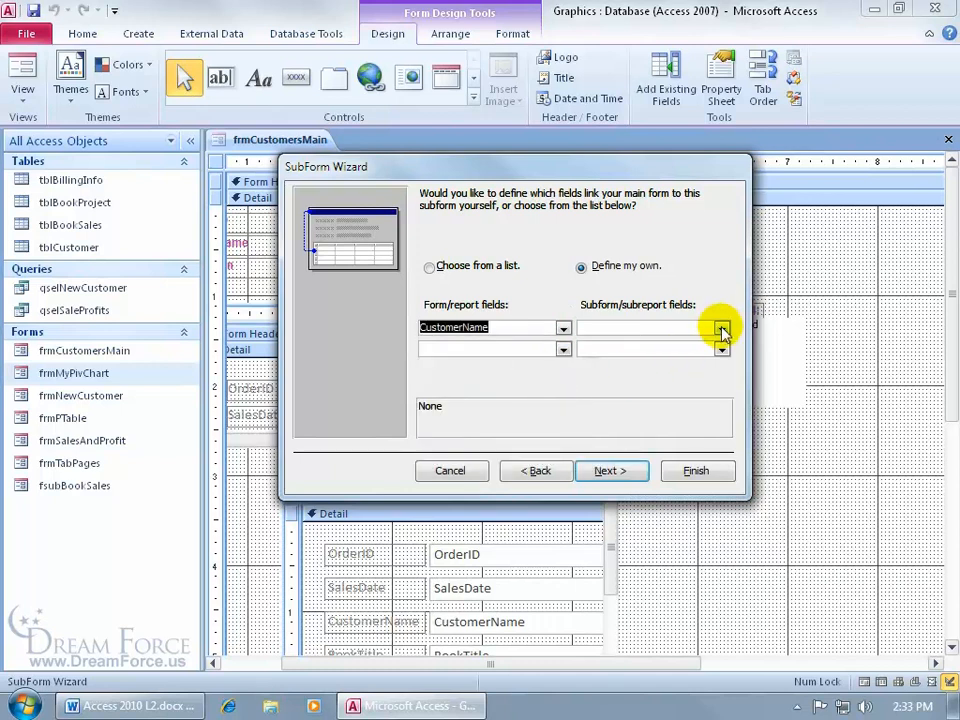
{"action": "left_click", "coordinate": [720, 328]}
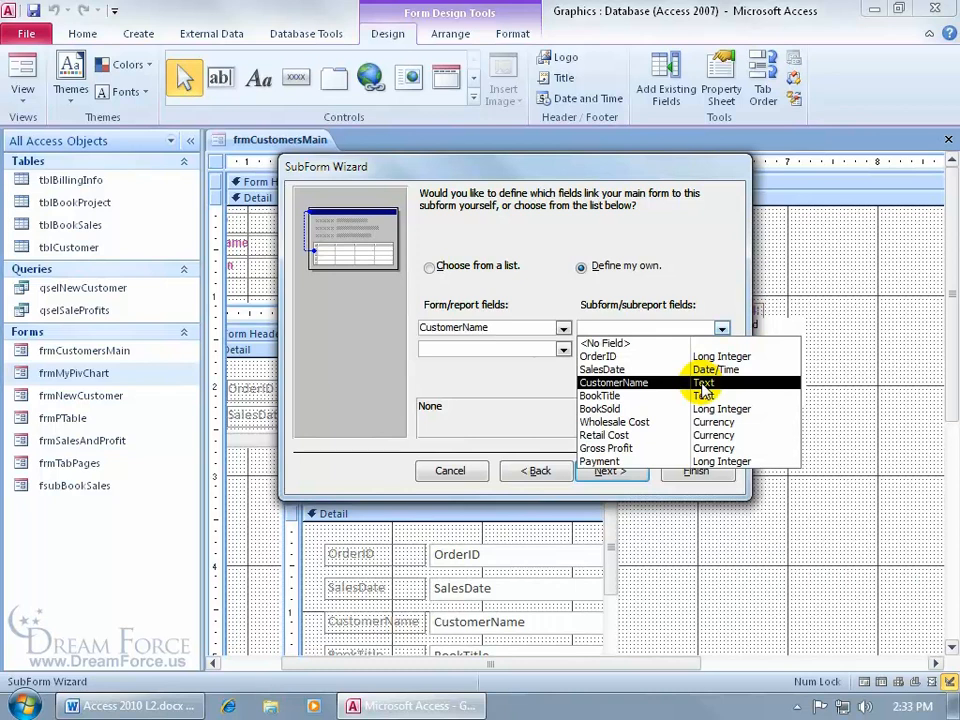
{"action": "mouse_move", "coordinate": [680, 390]}
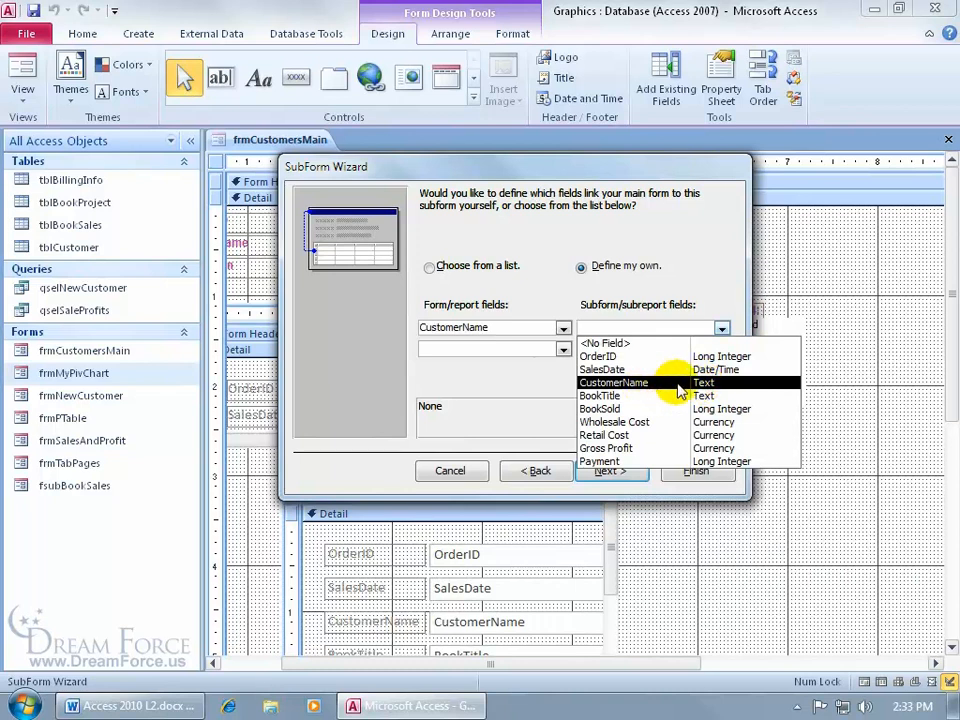
{"action": "left_click", "coordinate": [610, 470]}
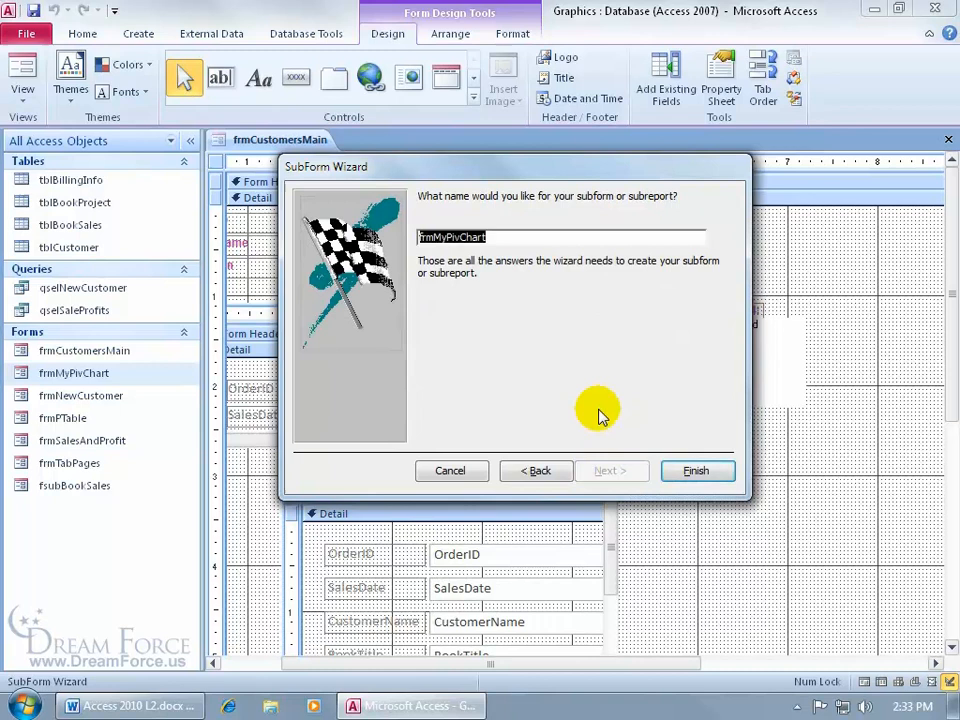
Step: Name the new chart subform fsubMyPivChrt and finish the wizard
{"action": "type", "text": "fsubMyPivChrt"}
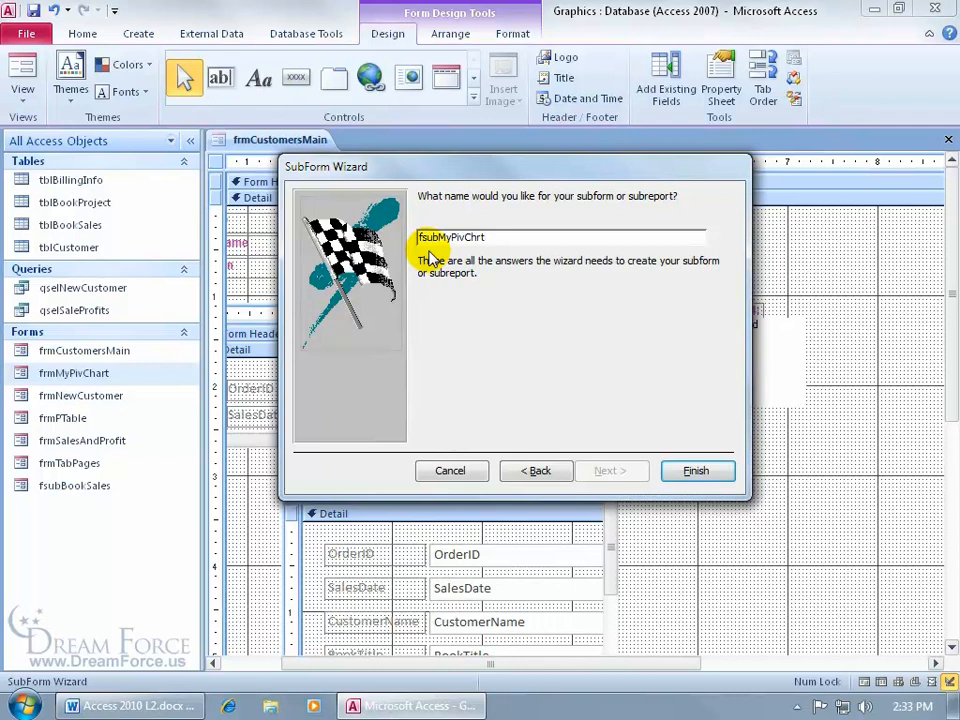
{"action": "left_click", "coordinate": [696, 472]}
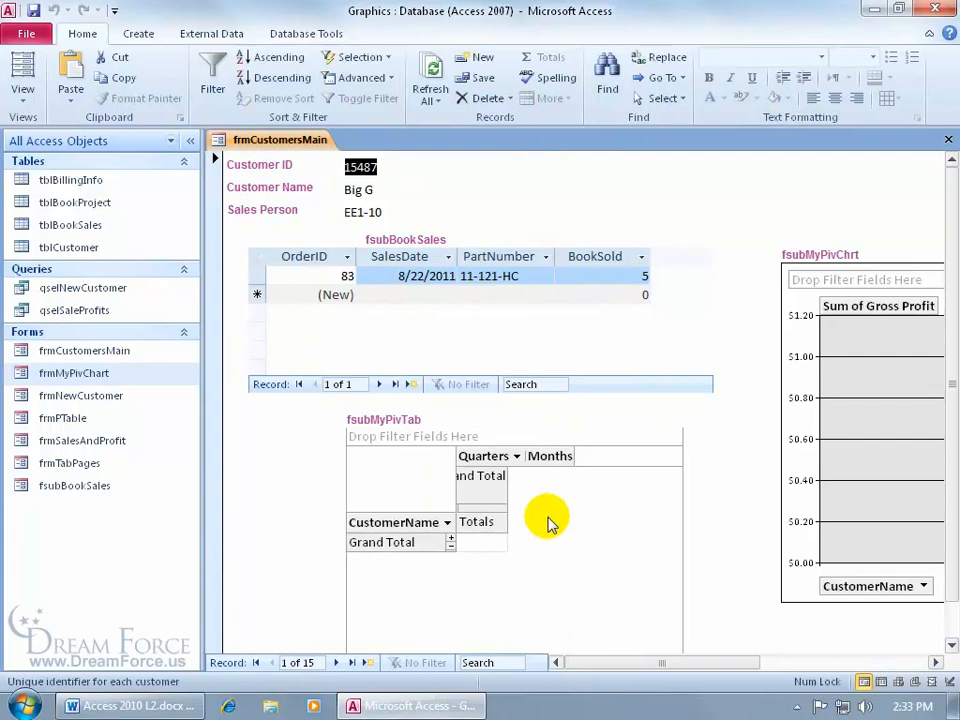
{"action": "mouse_move", "coordinate": [396, 194]}
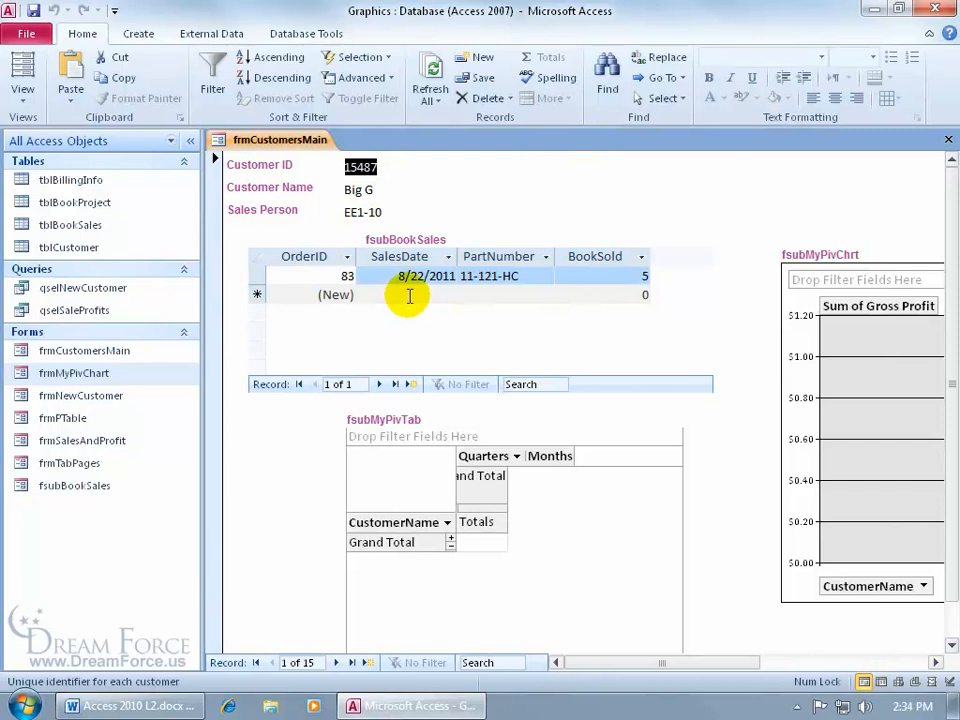
{"action": "mouse_move", "coordinate": [236, 270]}
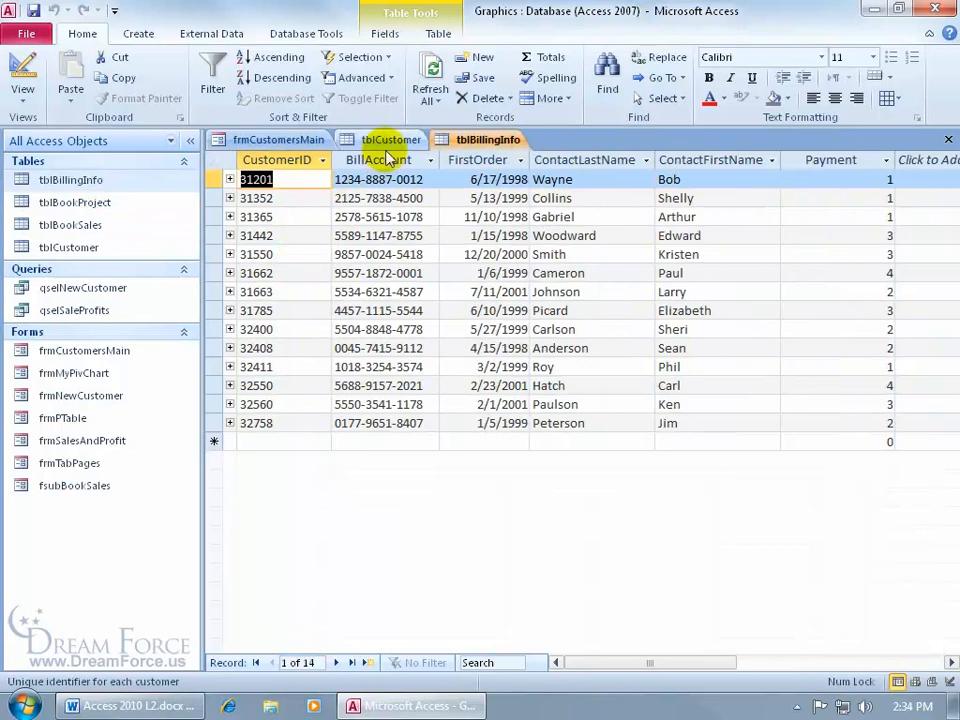
{"action": "left_click", "coordinate": [392, 140]}
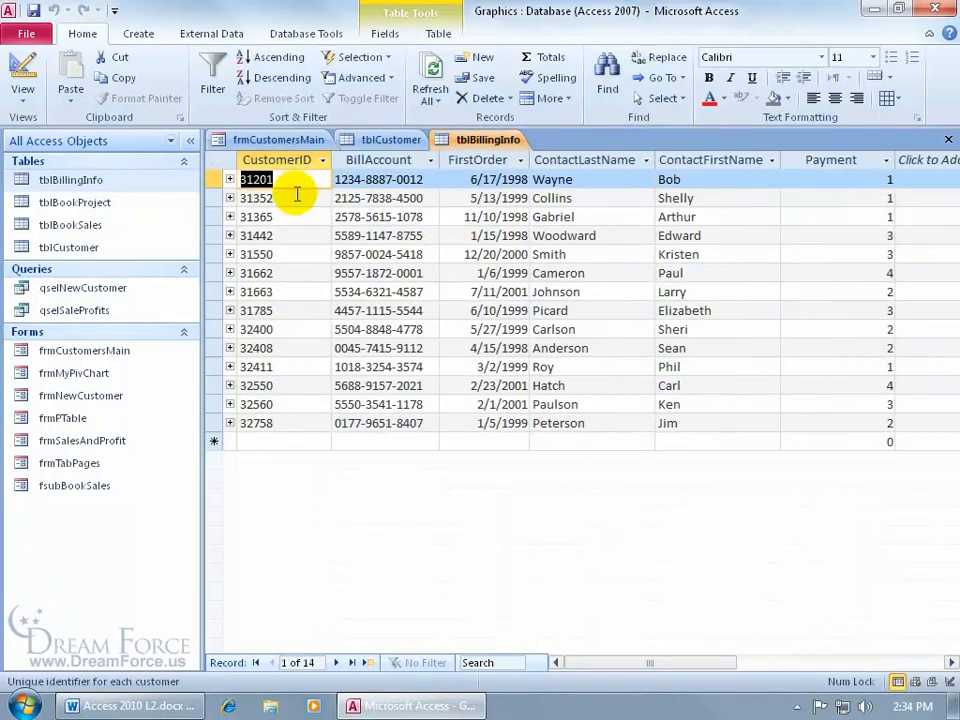
{"action": "mouse_move", "coordinate": [320, 428]}
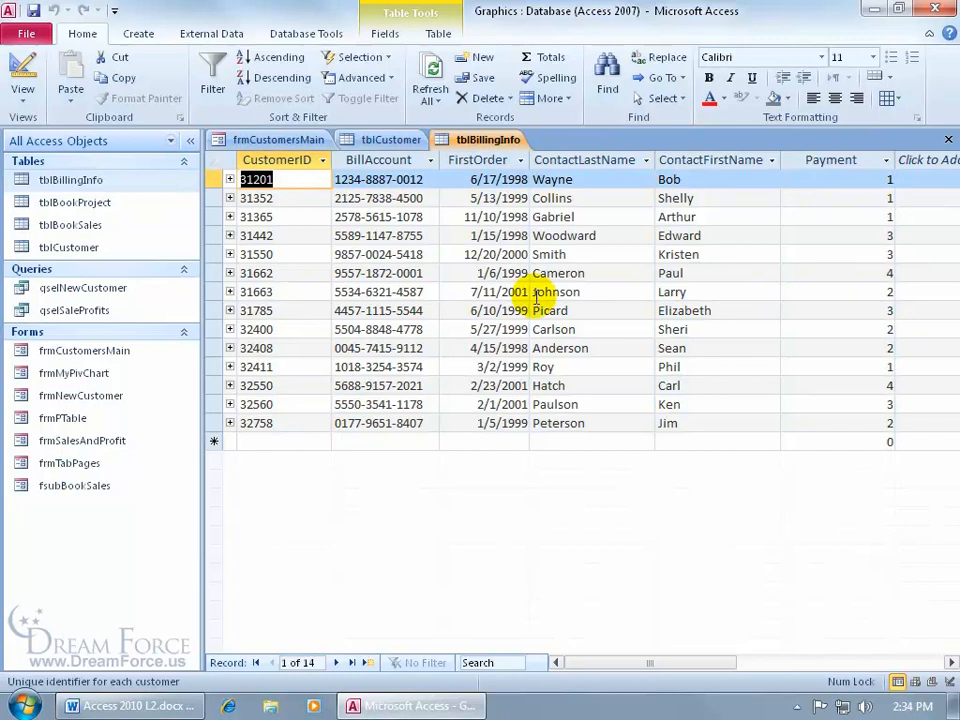
{"action": "mouse_move", "coordinate": [948, 140]}
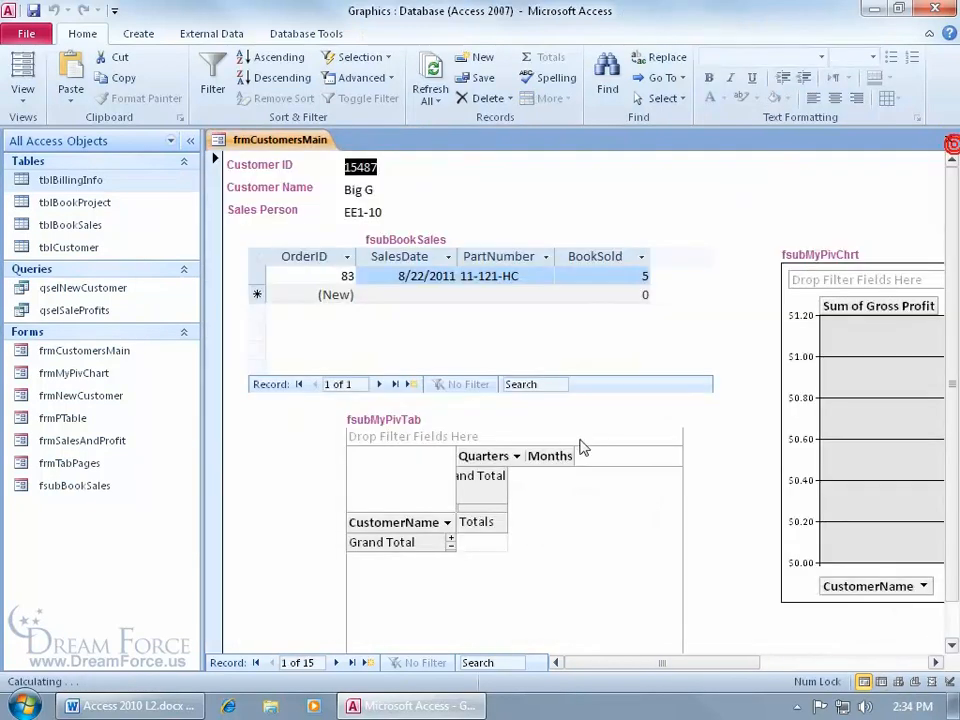
{"action": "mouse_move", "coordinate": [572, 580]}
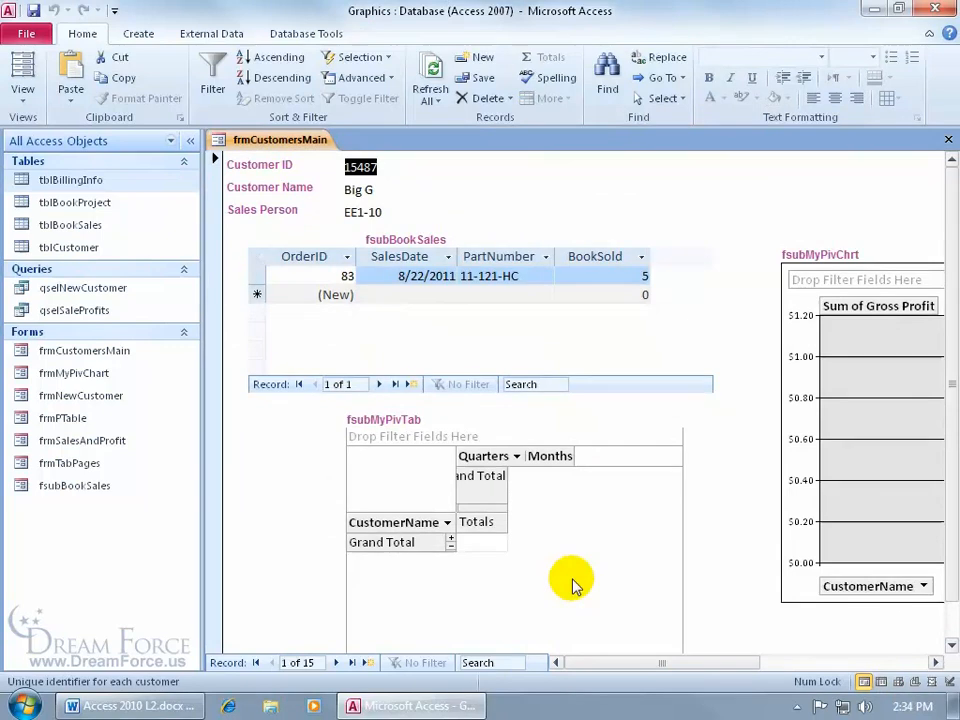
Step: Move to the next customer record, Star Temps
{"action": "left_click", "coordinate": [336, 662]}
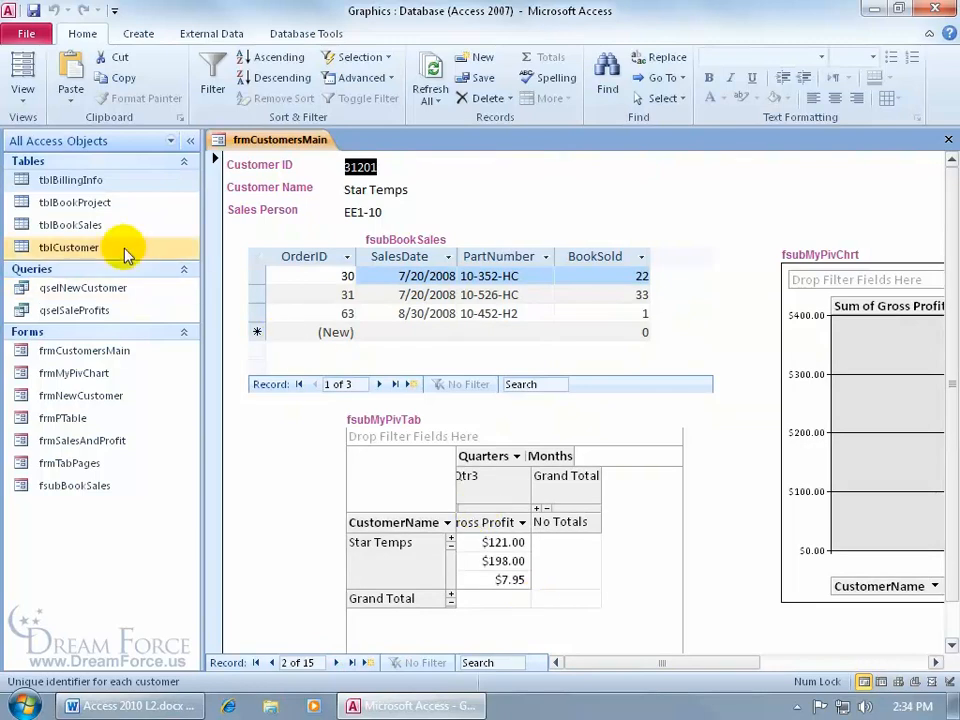
{"action": "mouse_move", "coordinate": [170, 184]}
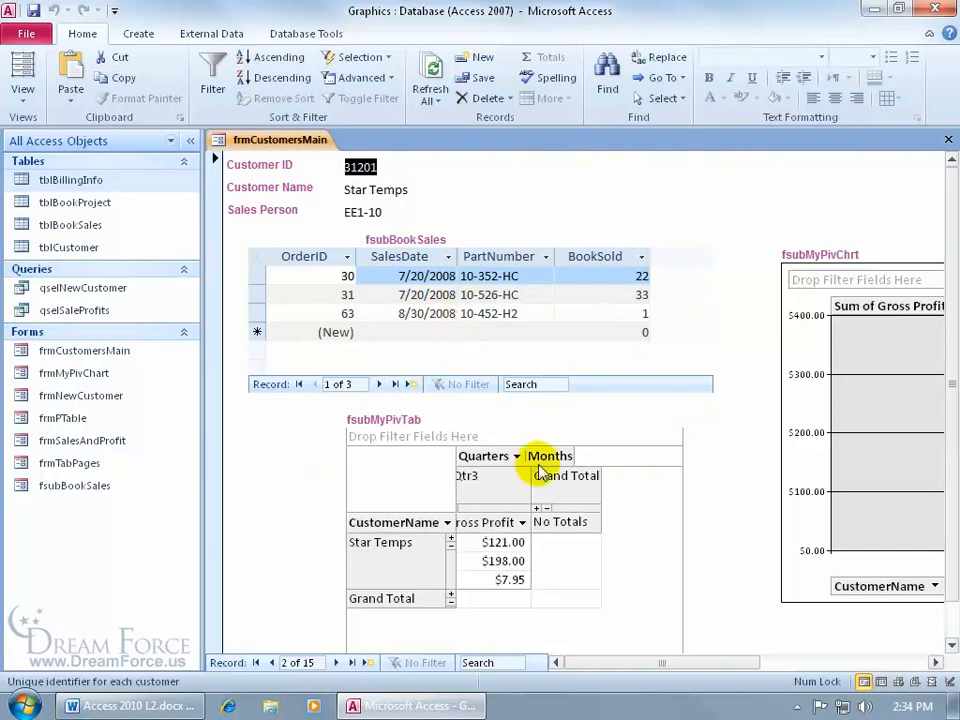
{"action": "mouse_move", "coordinate": [524, 568]}
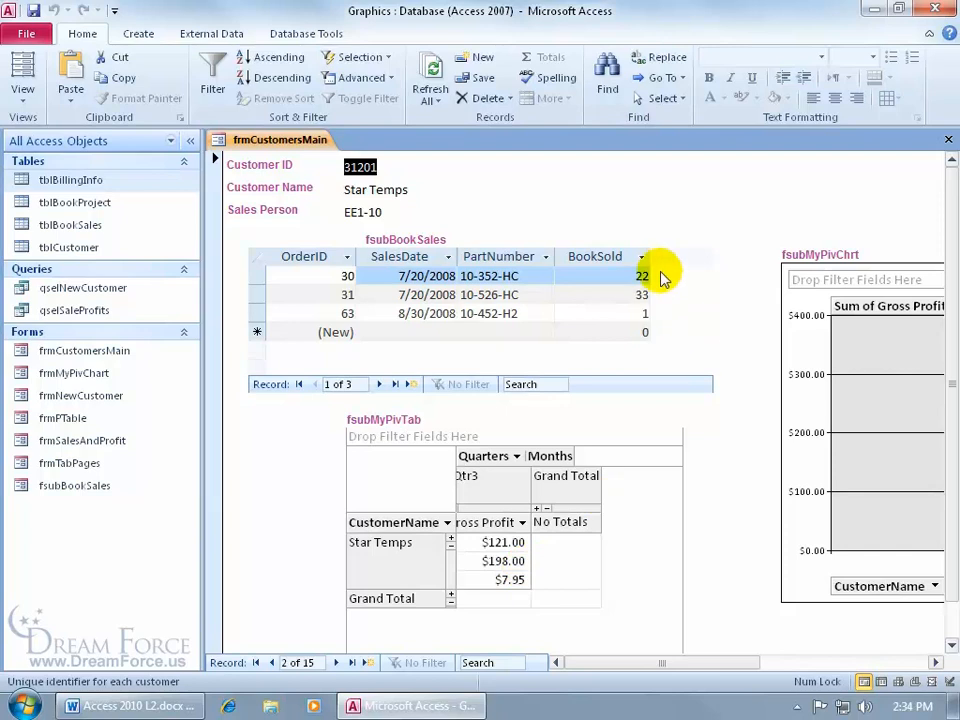
{"action": "mouse_move", "coordinate": [566, 540]}
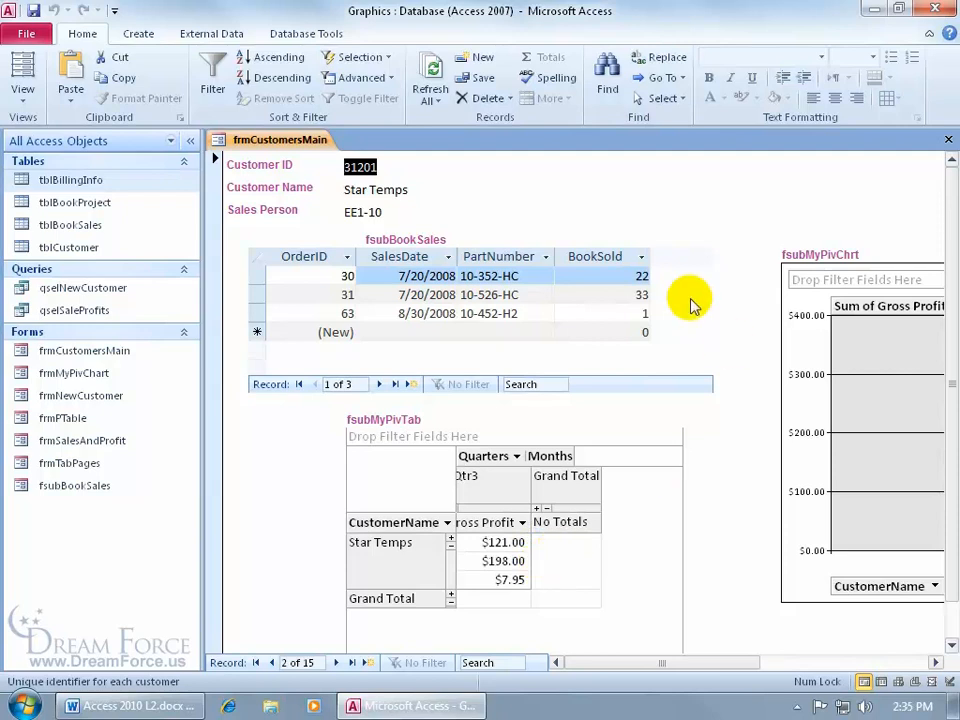
{"action": "mouse_move", "coordinate": [740, 636]}
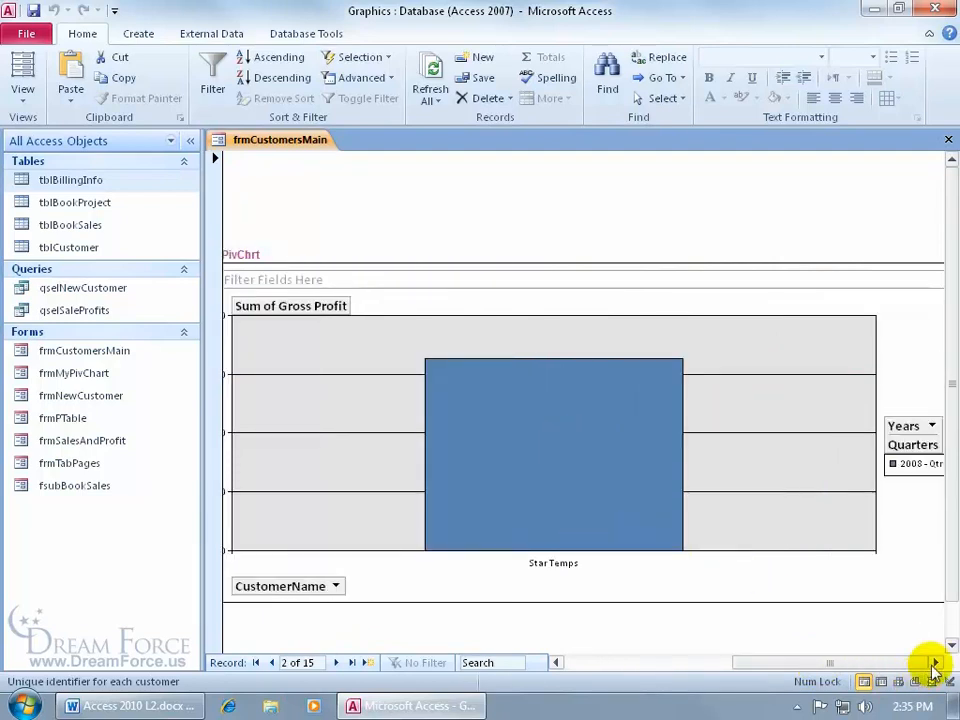
{"action": "mouse_move", "coordinate": [900, 492]}
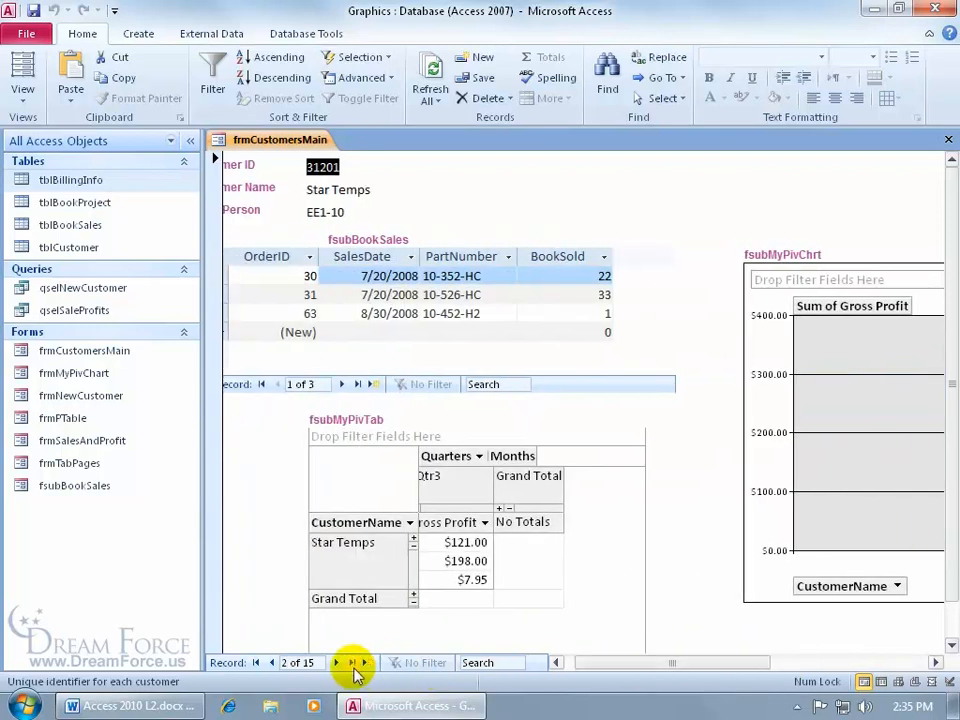
{"action": "left_click", "coordinate": [336, 662]}
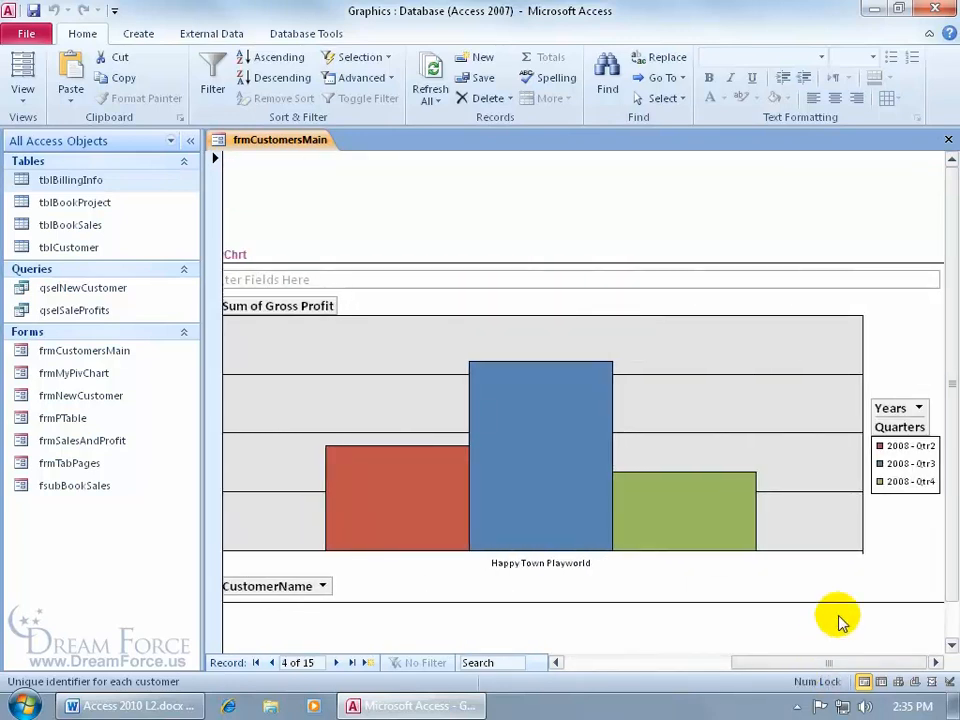
{"action": "mouse_move", "coordinate": [930, 556]}
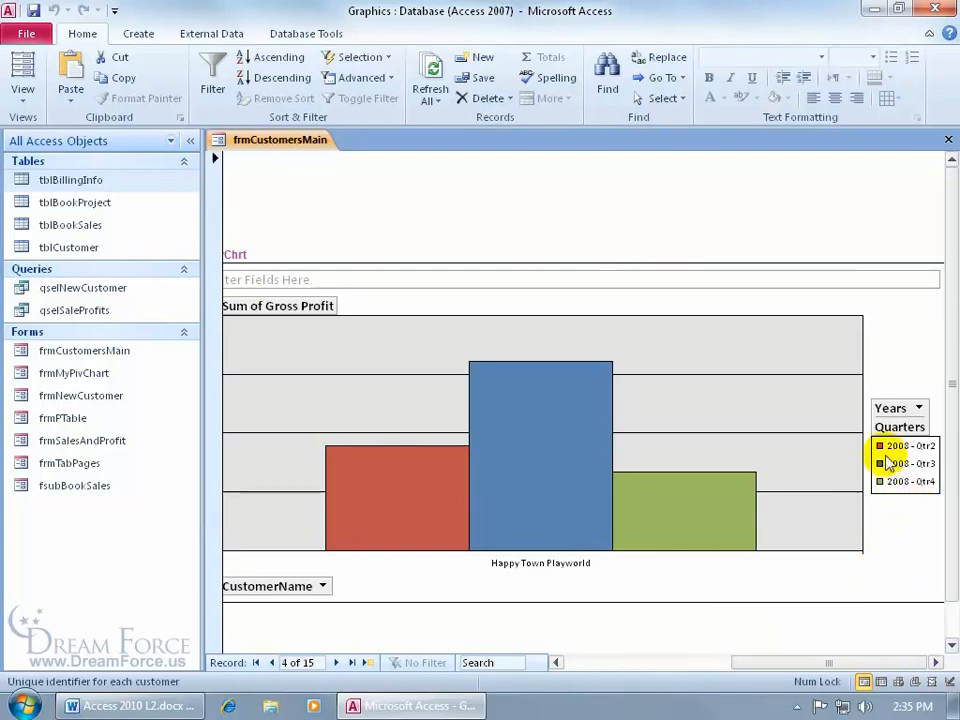
{"action": "mouse_move", "coordinate": [888, 456]}
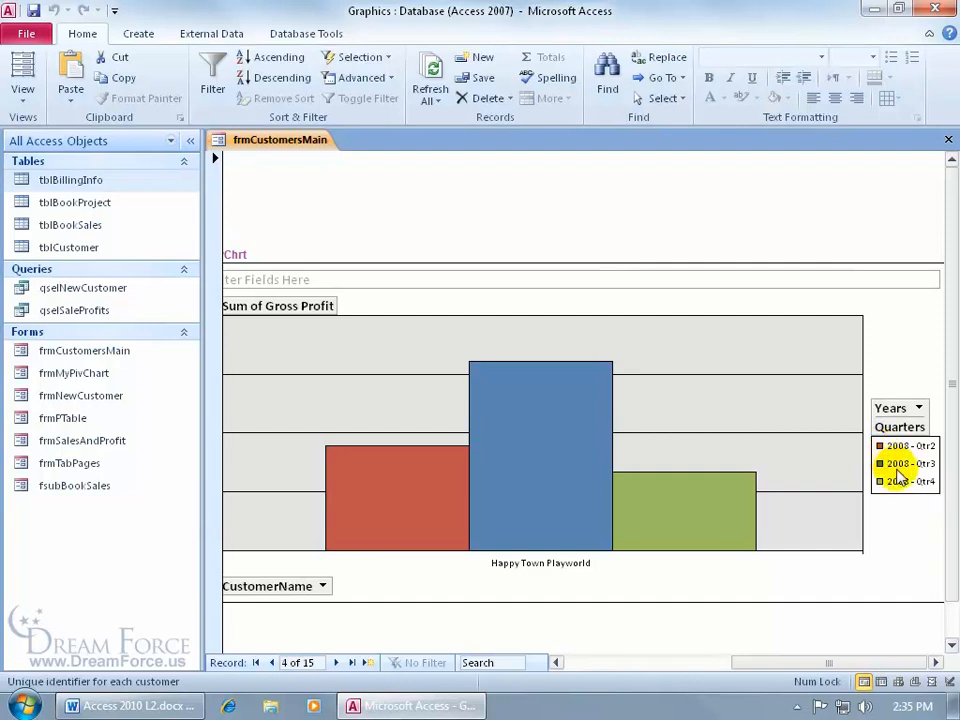
{"action": "mouse_move", "coordinate": [898, 464]}
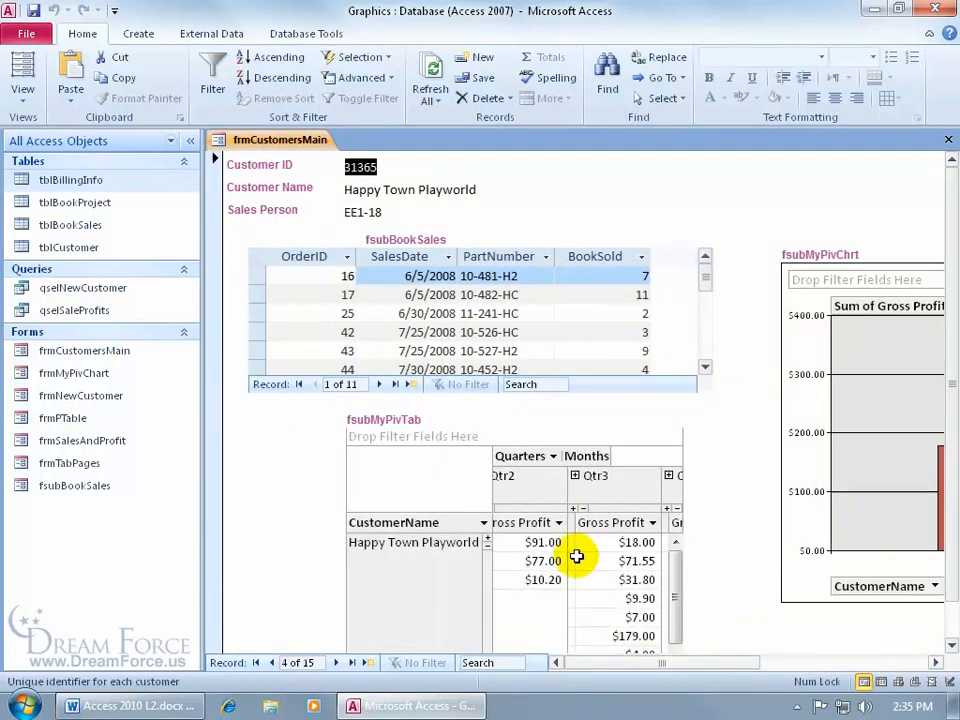
{"action": "mouse_move", "coordinate": [538, 316]}
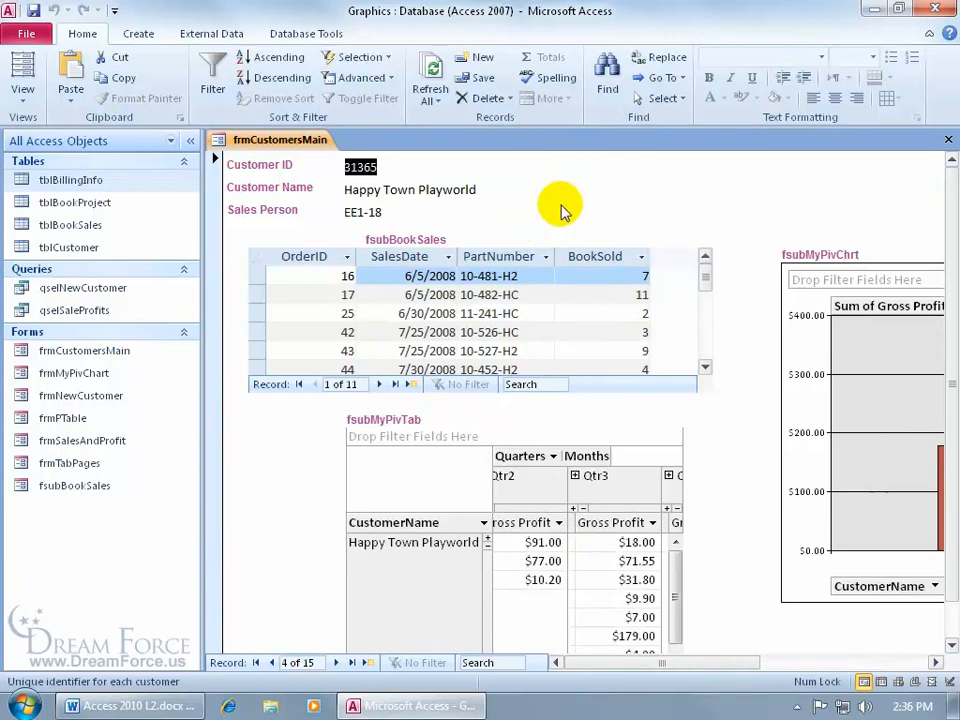
{"action": "mouse_move", "coordinate": [944, 140]}
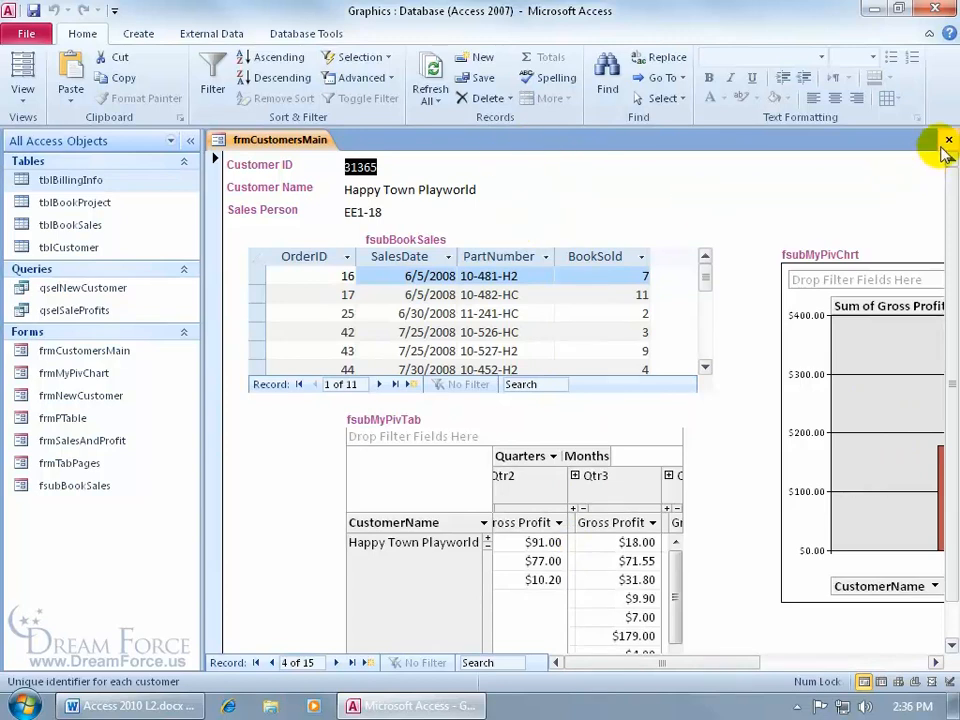
Step: Close frmCustomersMain, bringing up the save-changes prompt
{"action": "left_click", "coordinate": [948, 140]}
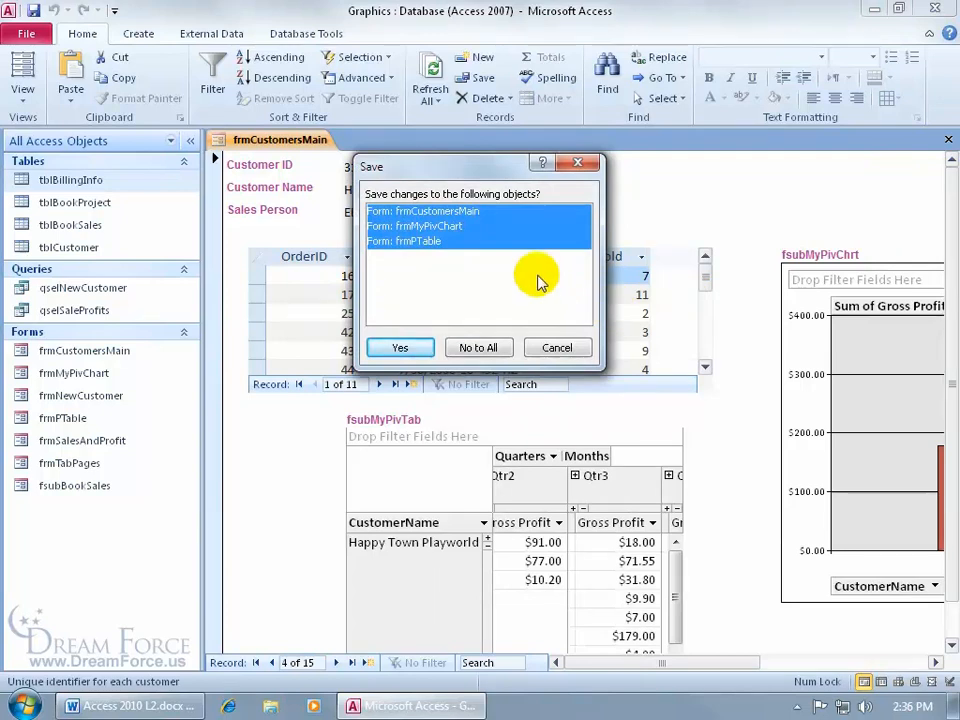